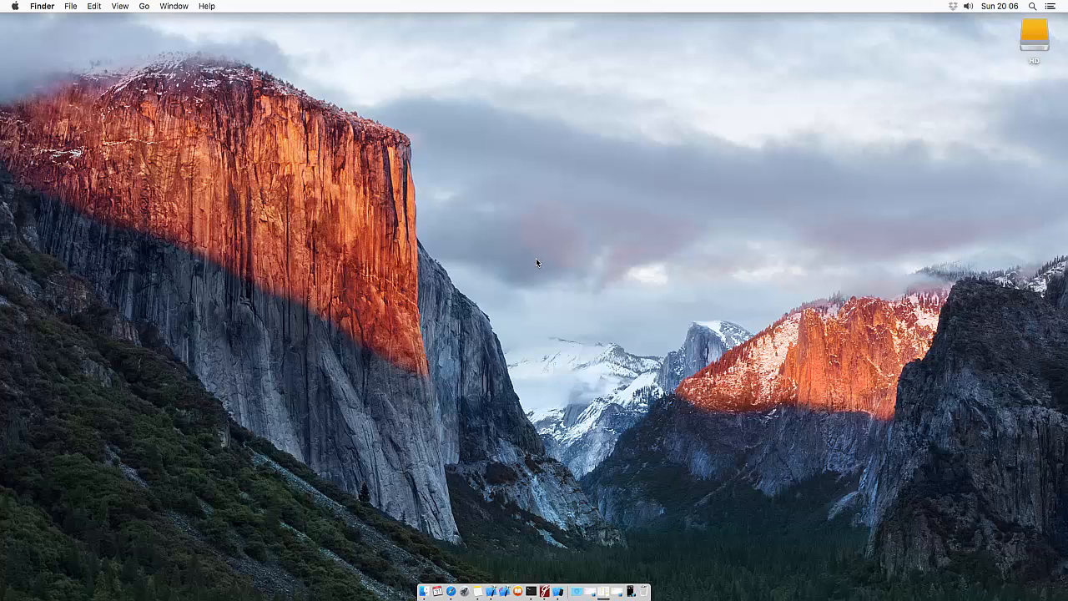
{"action": "mouse_move", "coordinate": [541, 264]}
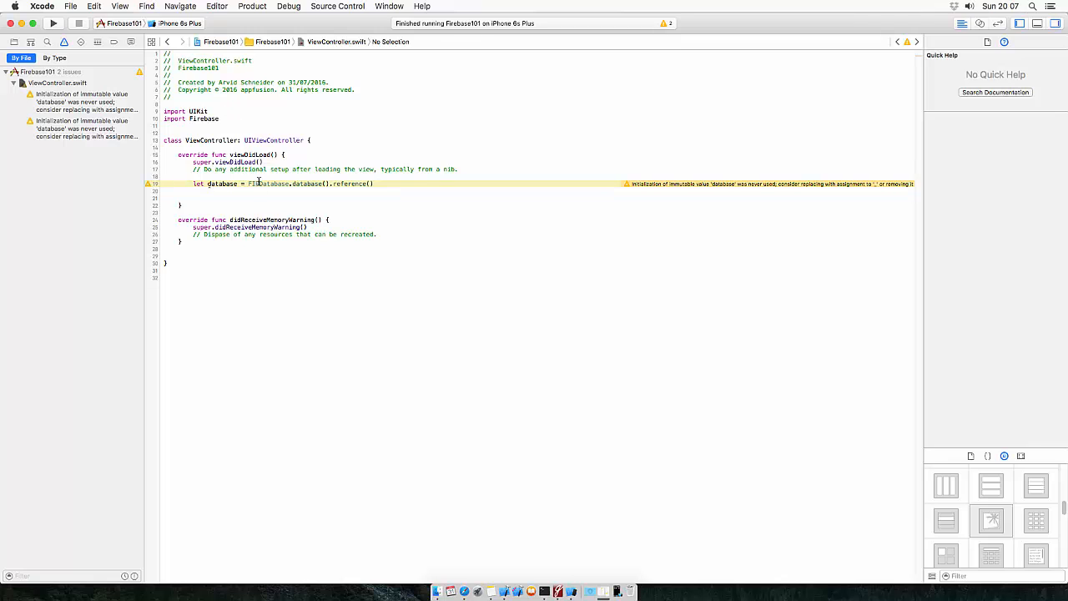
{"action": "mouse_move", "coordinate": [260, 214]}
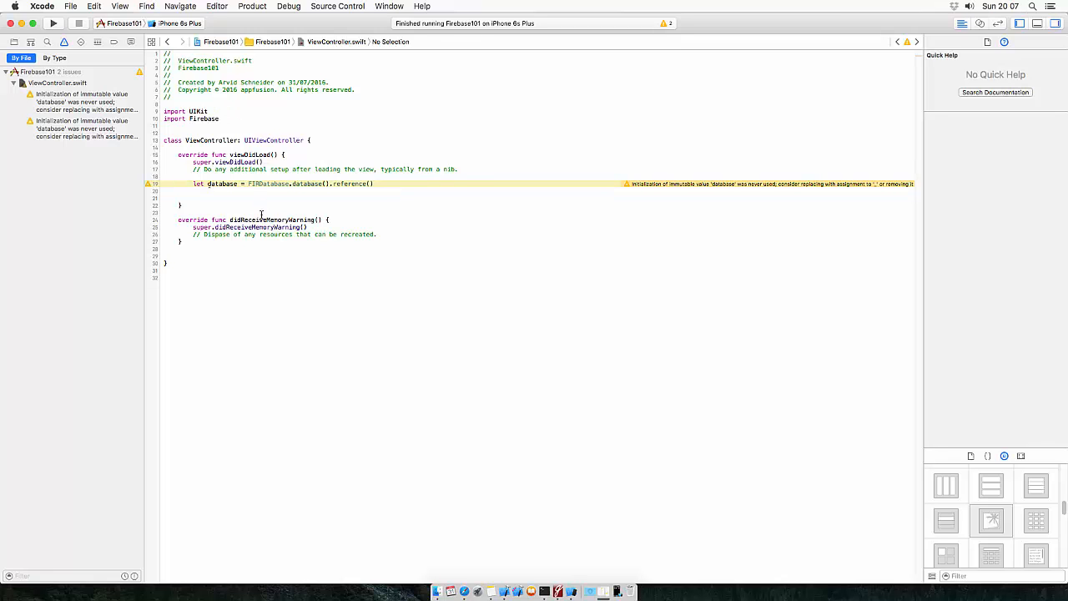
{"action": "mouse_move", "coordinate": [260, 217]}
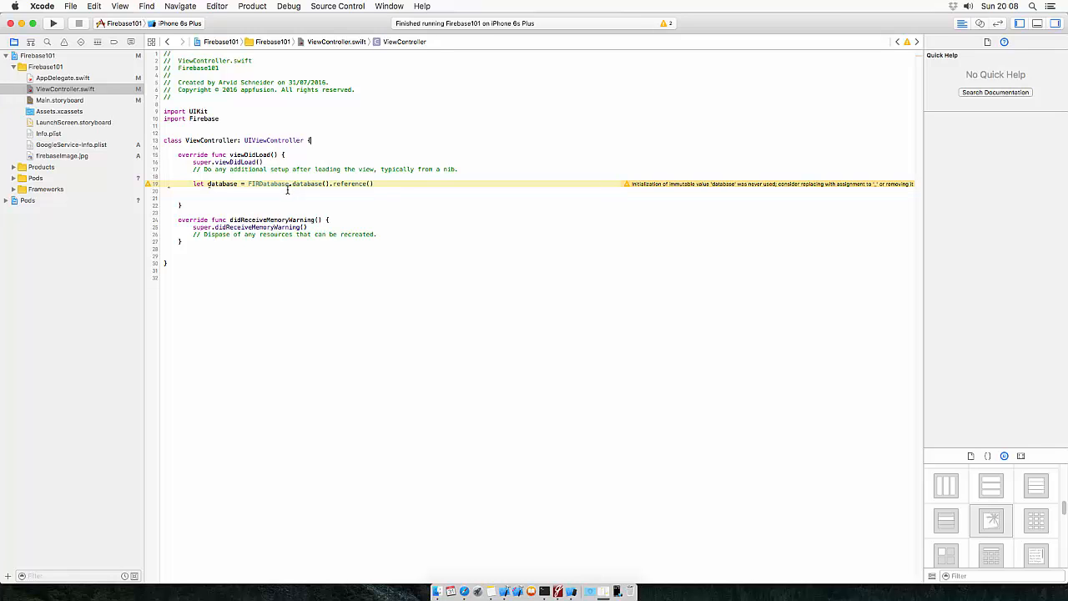
- Place a Label from the Object Library at the centre of the Main.storyboard view controller
{"action": "left_click", "coordinate": [60, 100]}
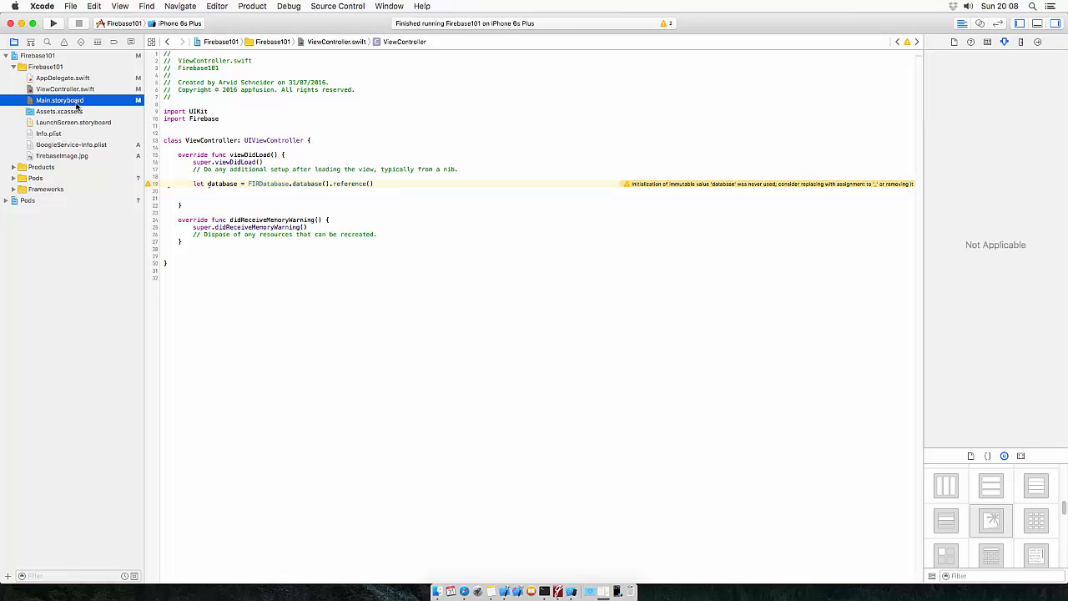
{"action": "left_click", "coordinate": [60, 100]}
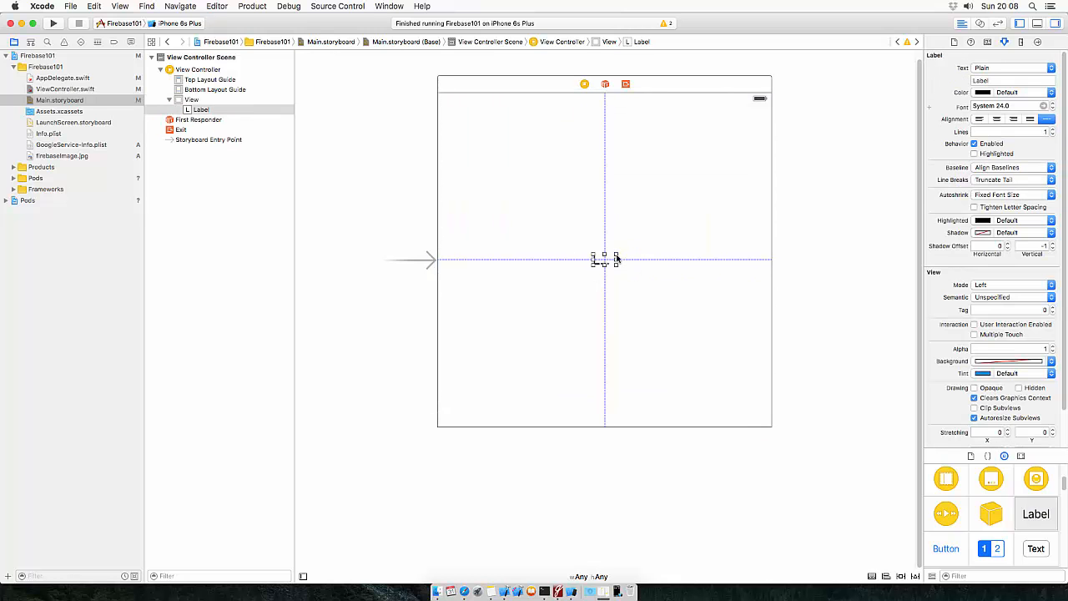
{"action": "left_click", "coordinate": [989, 41]}
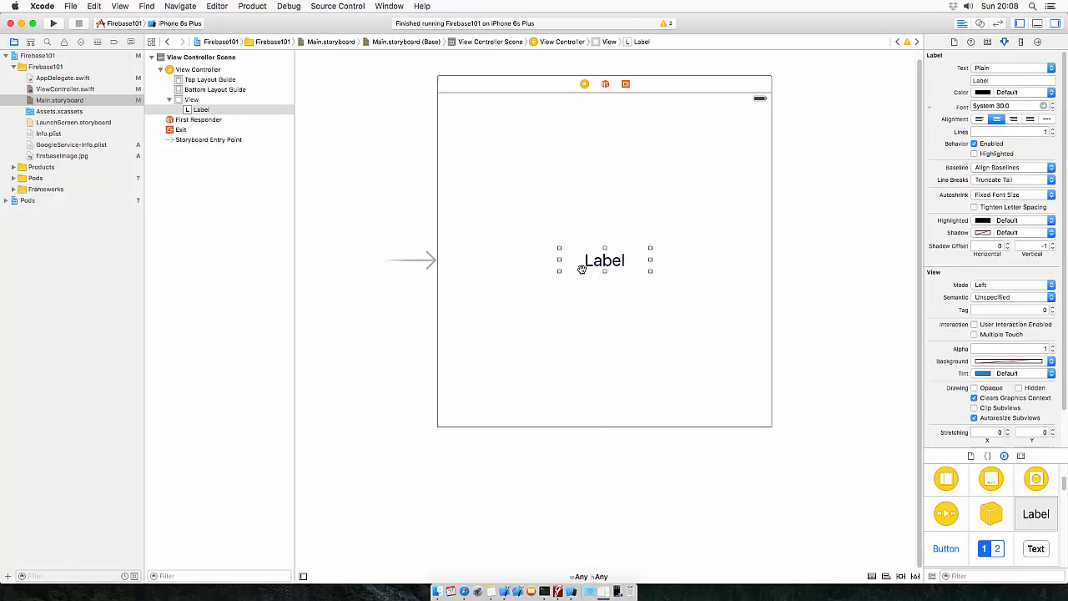
{"action": "mouse_move", "coordinate": [606, 416]}
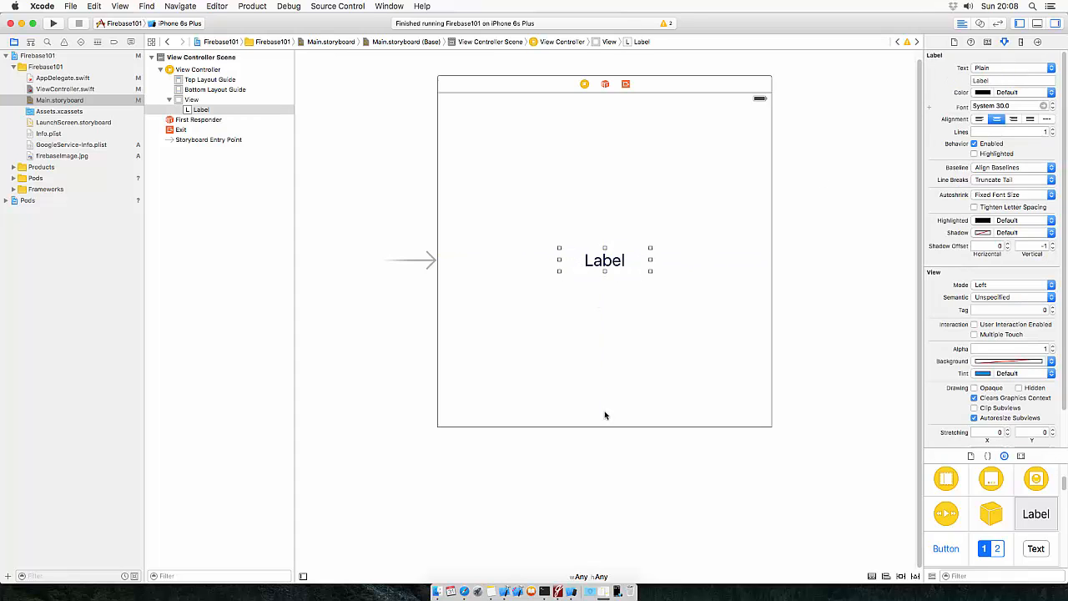
{"action": "mouse_move", "coordinate": [856, 508]}
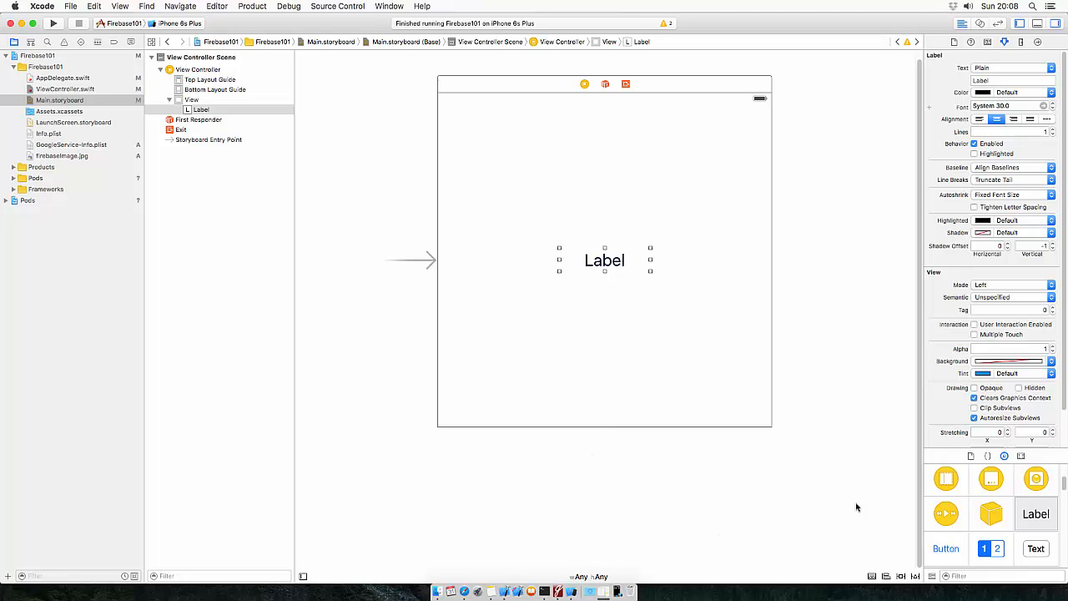
{"action": "mouse_move", "coordinate": [901, 578]}
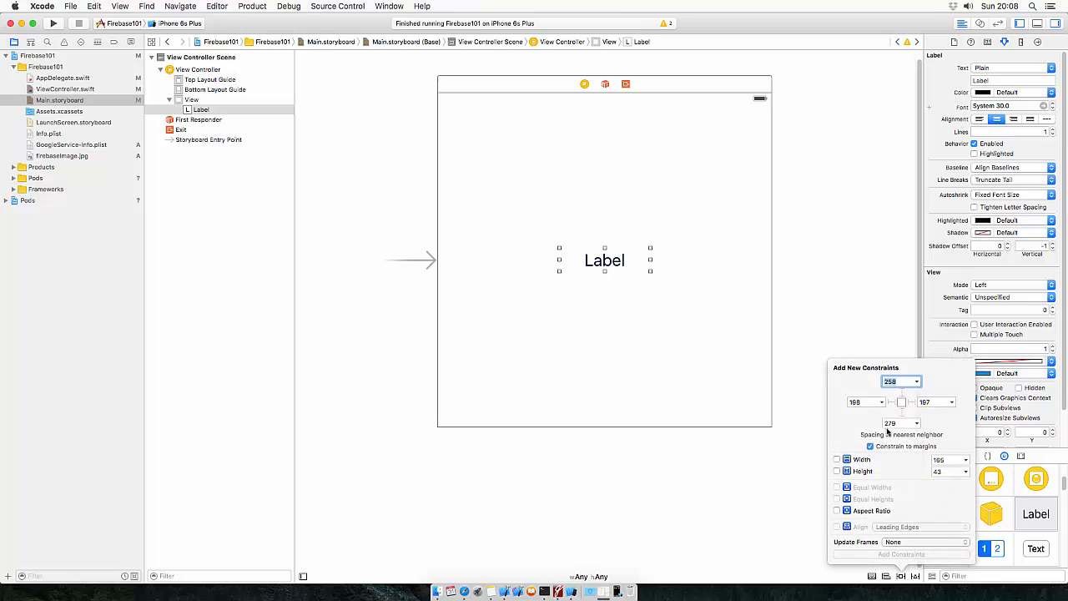
- Constrain the label with left/right spacing to the view edges and Vertically in Container
{"action": "left_click", "coordinate": [865, 401]}
{"action": "type", "text": "8"}
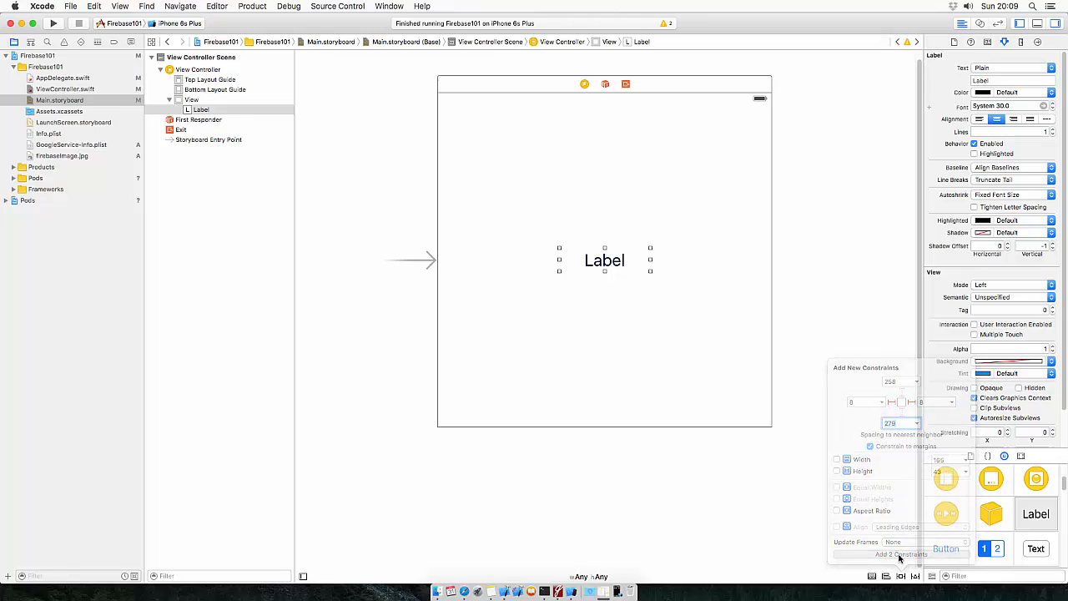
{"action": "left_click", "coordinate": [902, 554]}
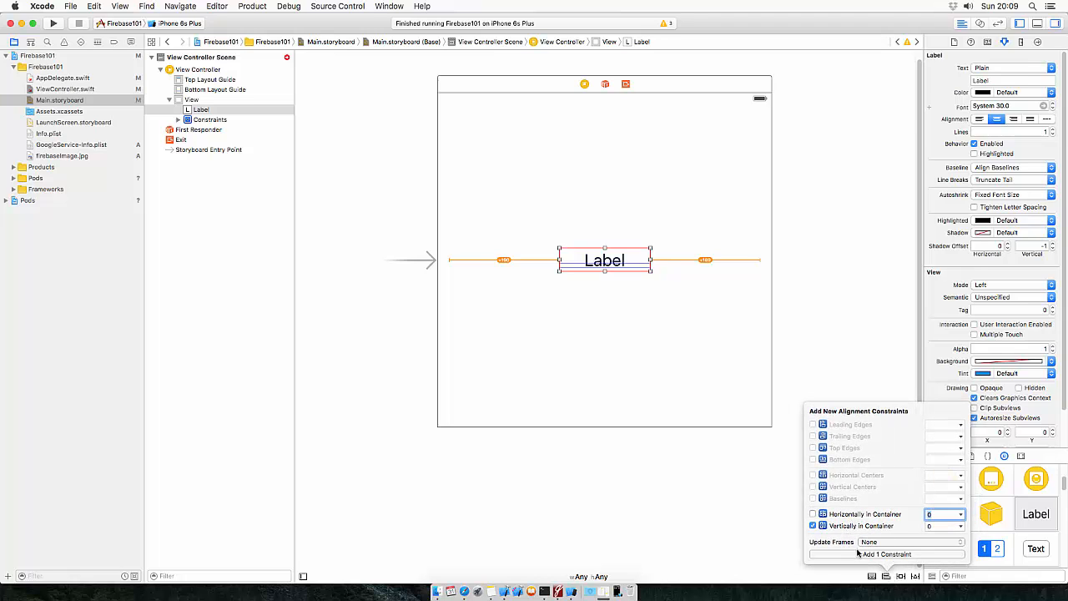
{"action": "left_click", "coordinate": [885, 554]}
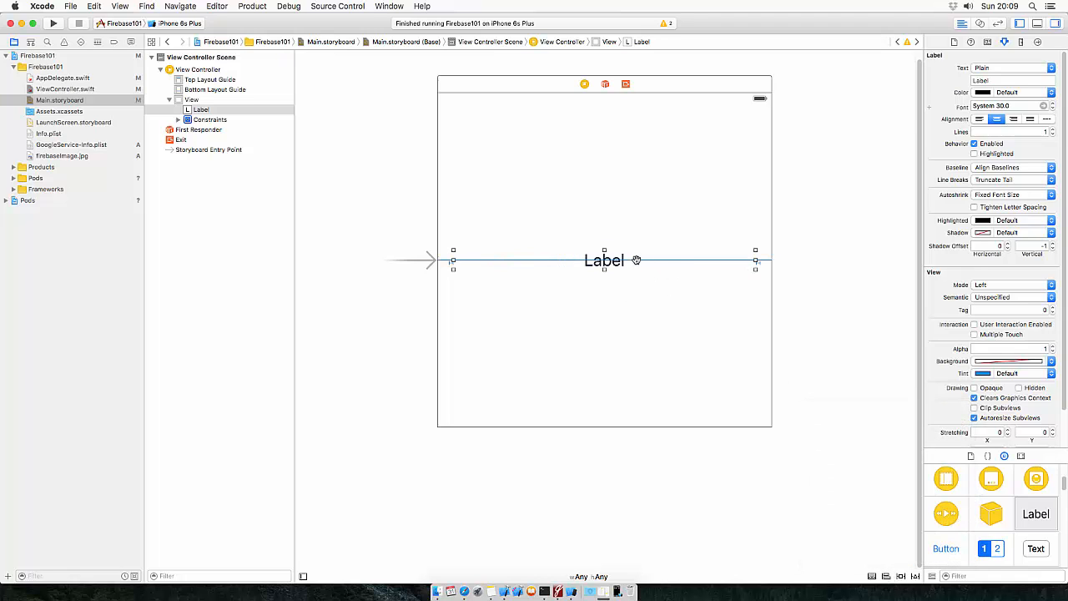
{"action": "mouse_move", "coordinate": [804, 286]}
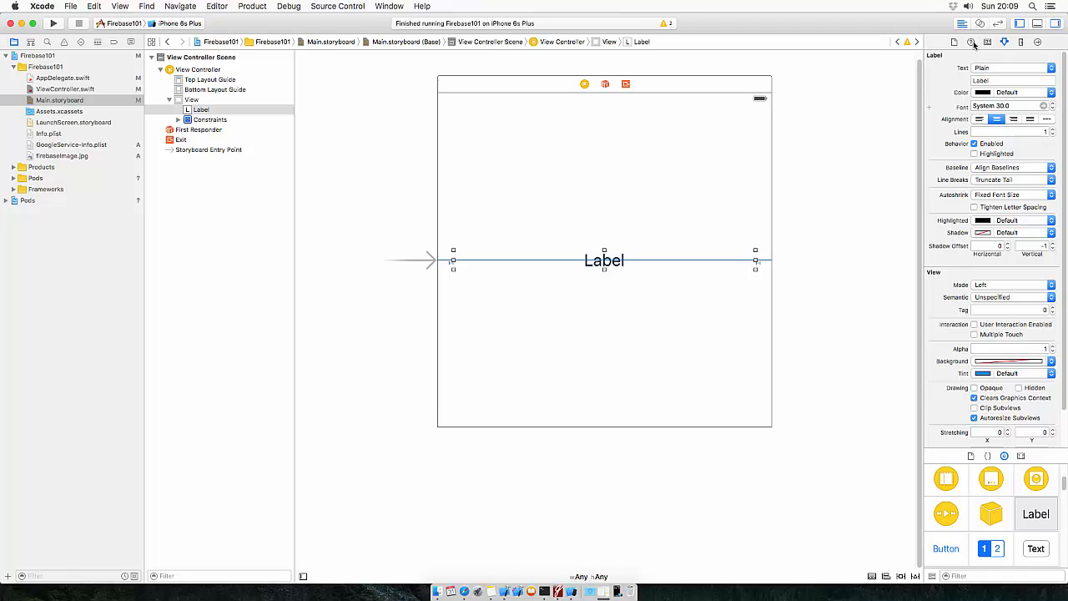
{"action": "left_click", "coordinate": [988, 42]}
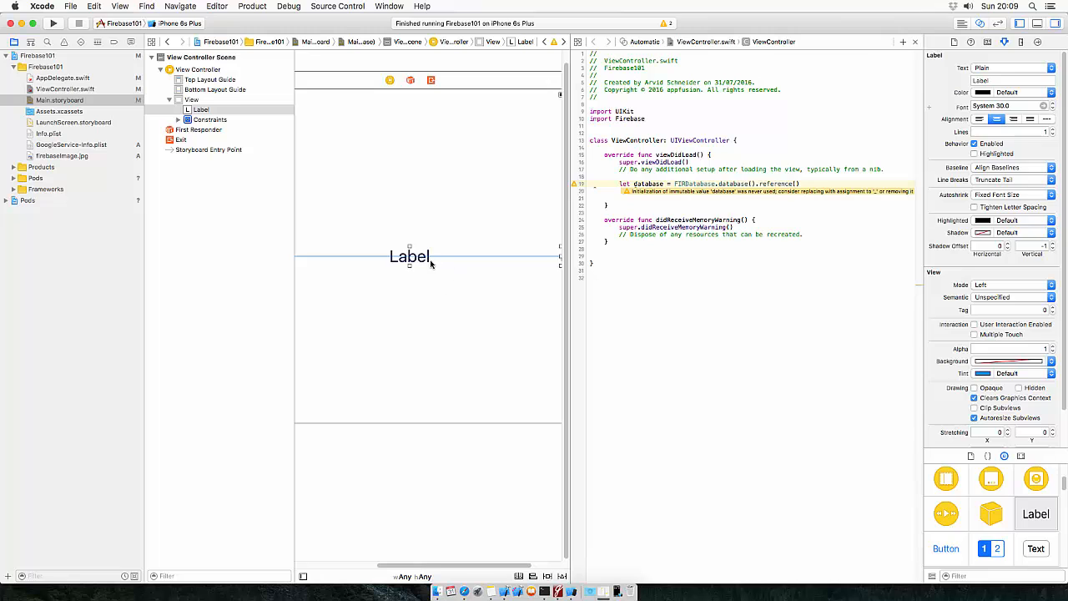
- Wire the label to a new statusLabel outlet in ViewController.swift and connect it
{"action": "left_click_drag", "start_coordinate": [409, 257], "coordinate": [643, 144]}
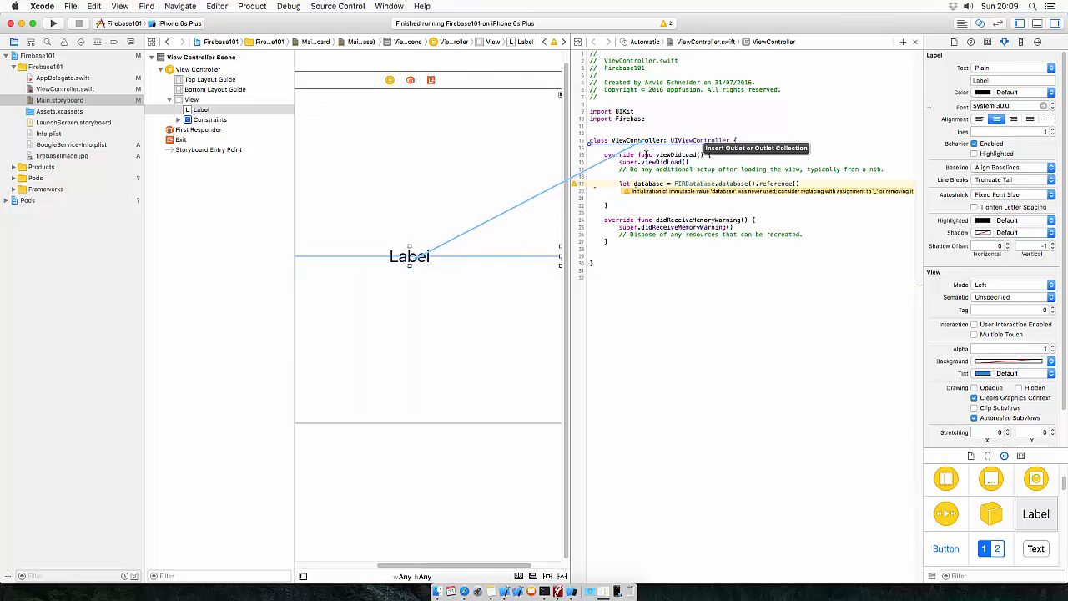
{"action": "left_click_drag", "start_coordinate": [409, 257], "coordinate": [647, 153]}
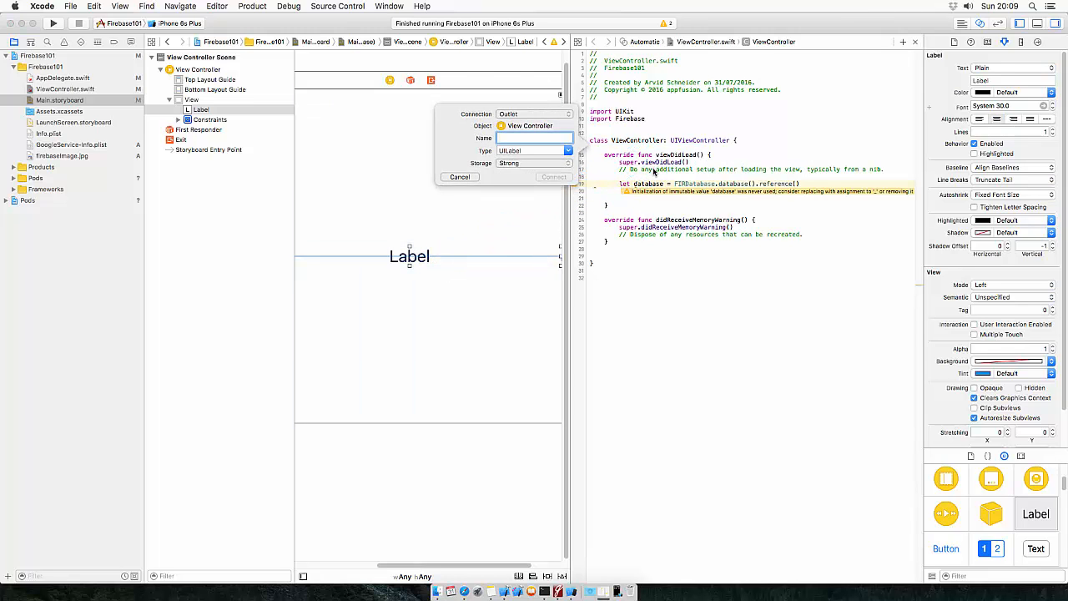
{"action": "type", "text": "statusLabel"}
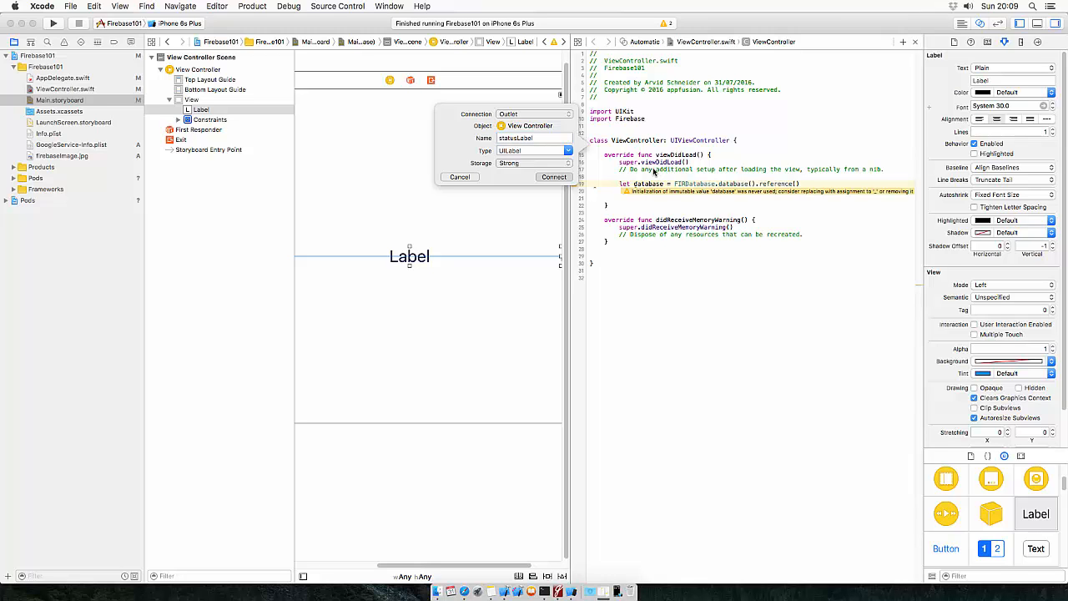
{"action": "left_click", "coordinate": [554, 177]}
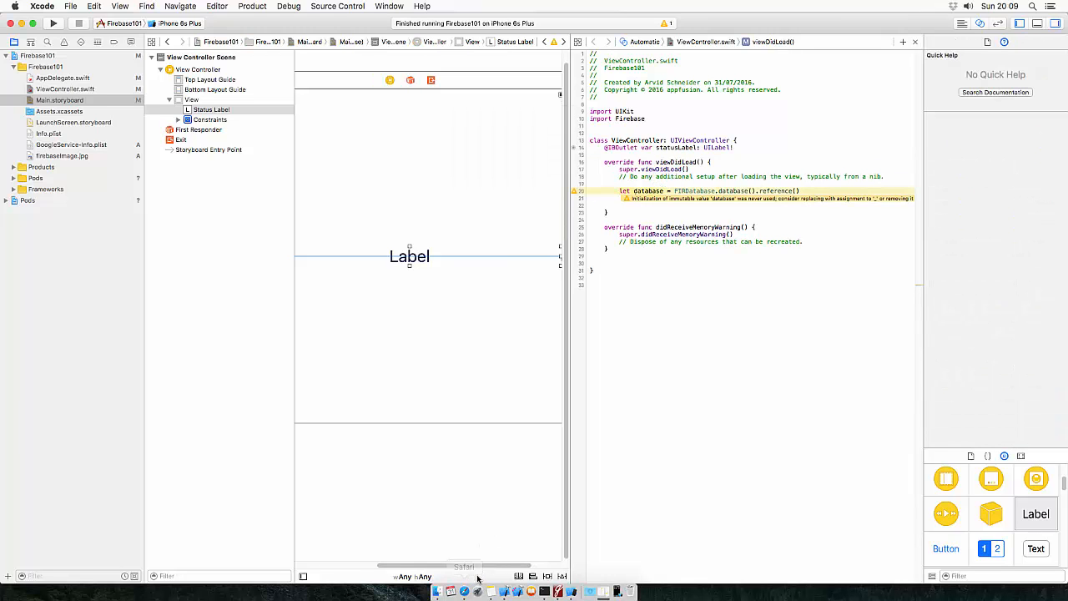
{"action": "left_click", "coordinate": [438, 591]}
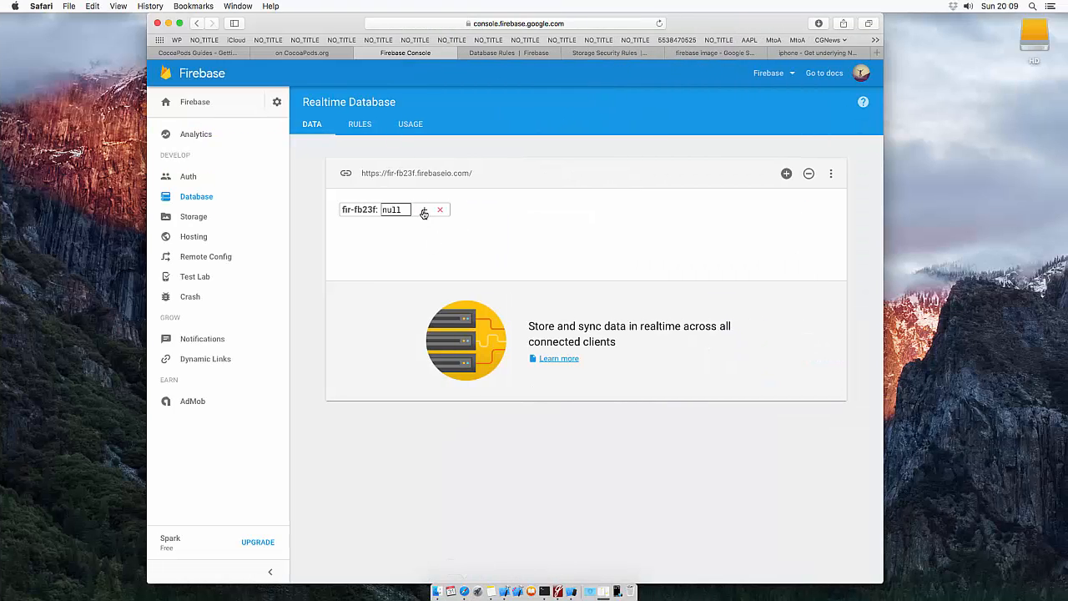
- Create a post node in the Realtime Database with a name: "initial" child
{"action": "left_click", "coordinate": [424, 210]}
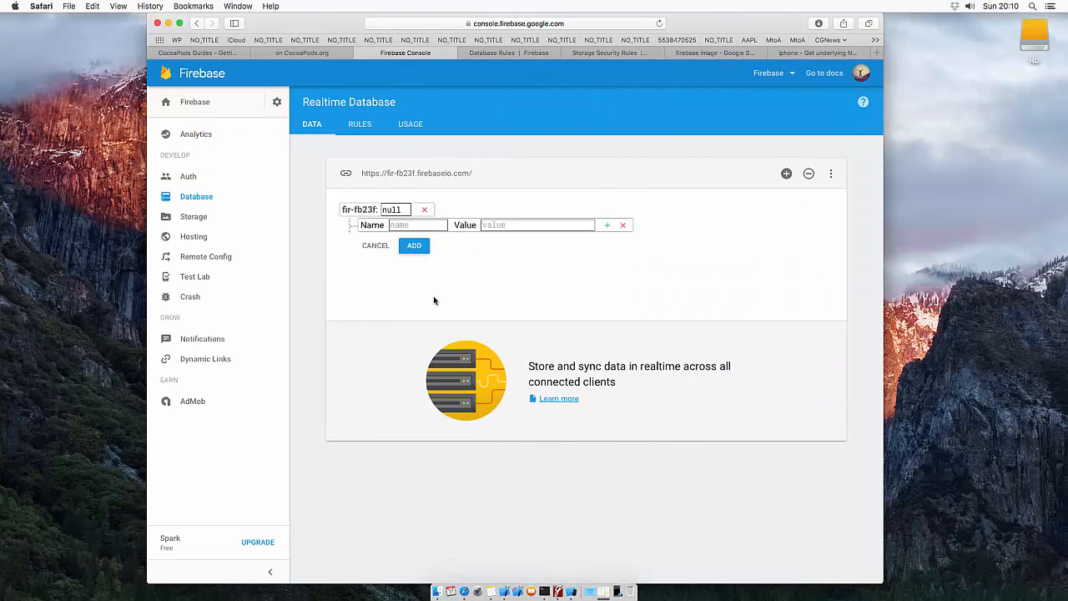
{"action": "type", "text": "post"}
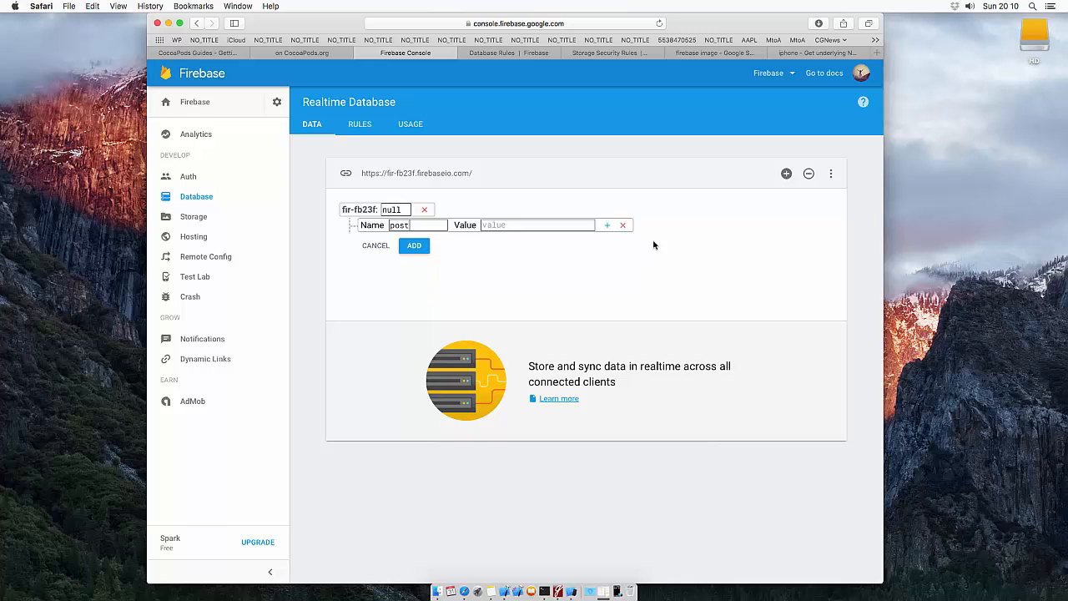
{"action": "left_click", "coordinate": [607, 224]}
{"action": "type", "text": "name"}
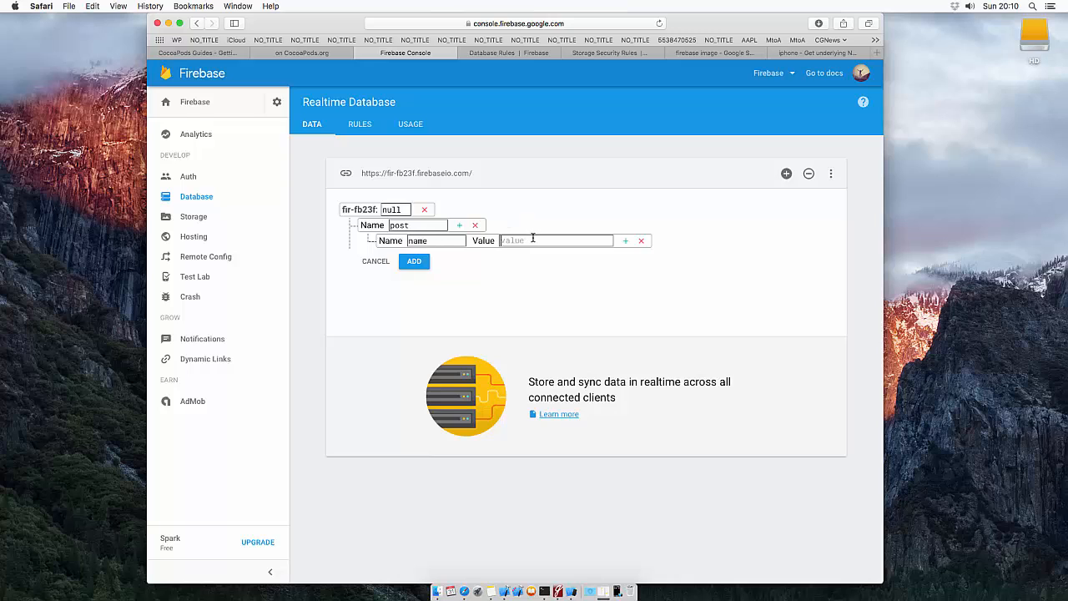
{"action": "type", "text": "initial"}
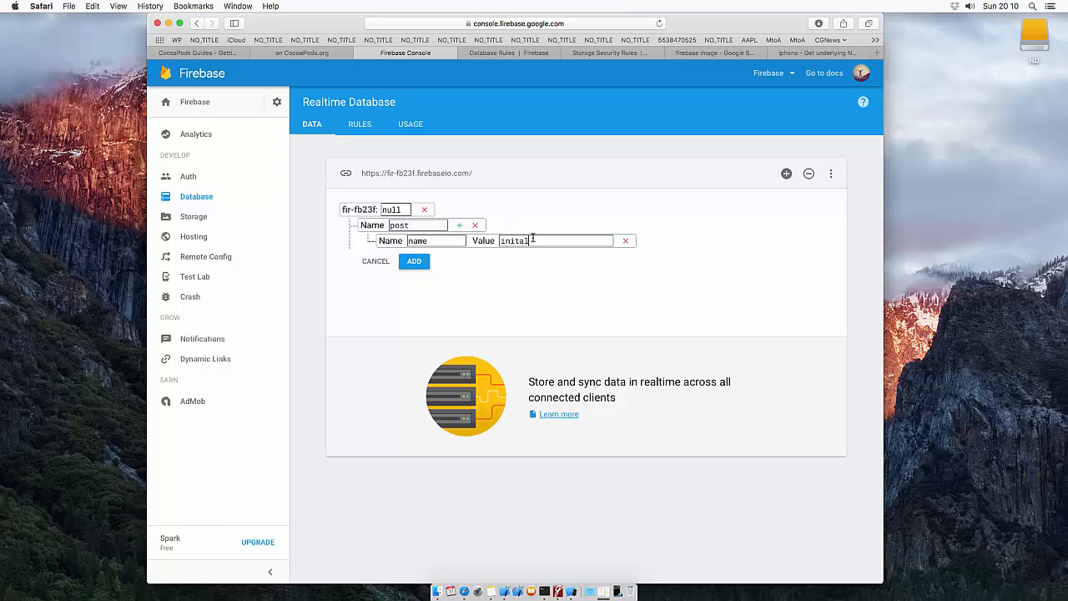
{"action": "left_click", "coordinate": [414, 260]}
{"action": "type", "text": "21"}
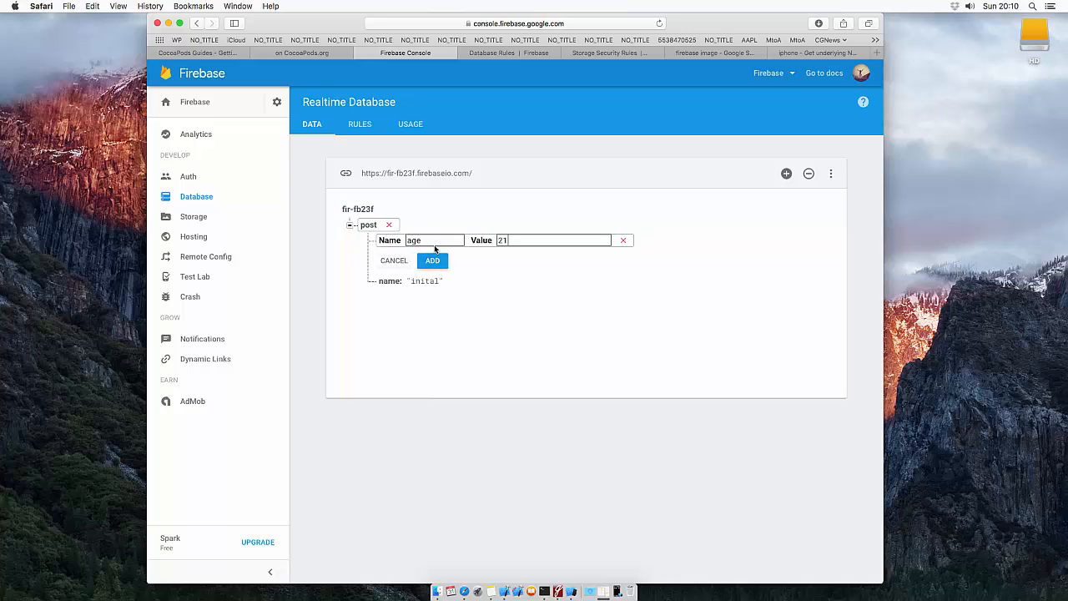
- Add age: 21 and gender: "male" children under the post node
{"action": "left_click", "coordinate": [432, 260]}
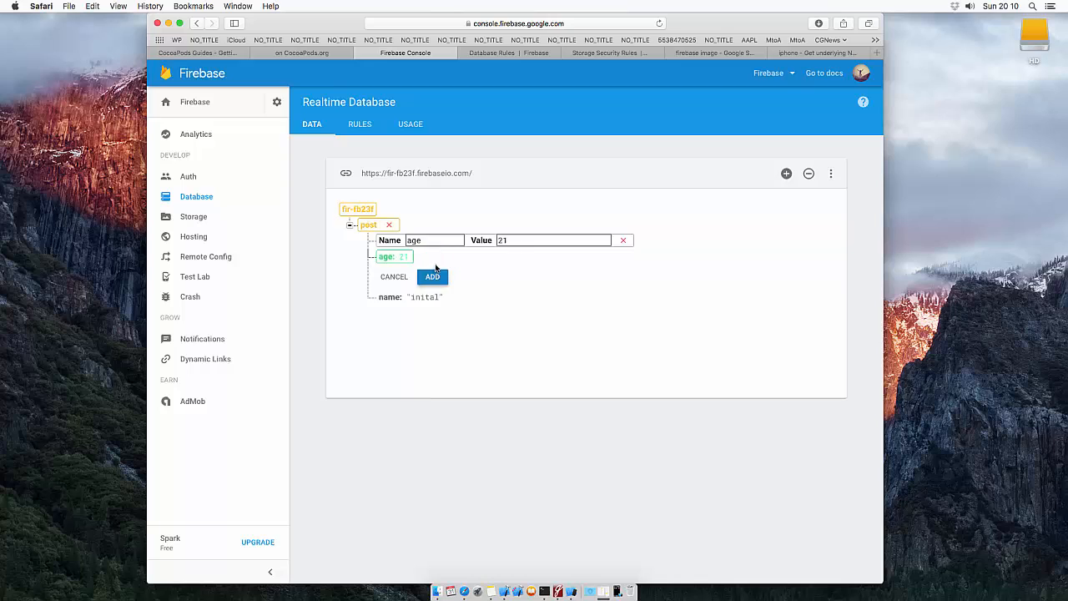
{"action": "left_click", "coordinate": [433, 278]}
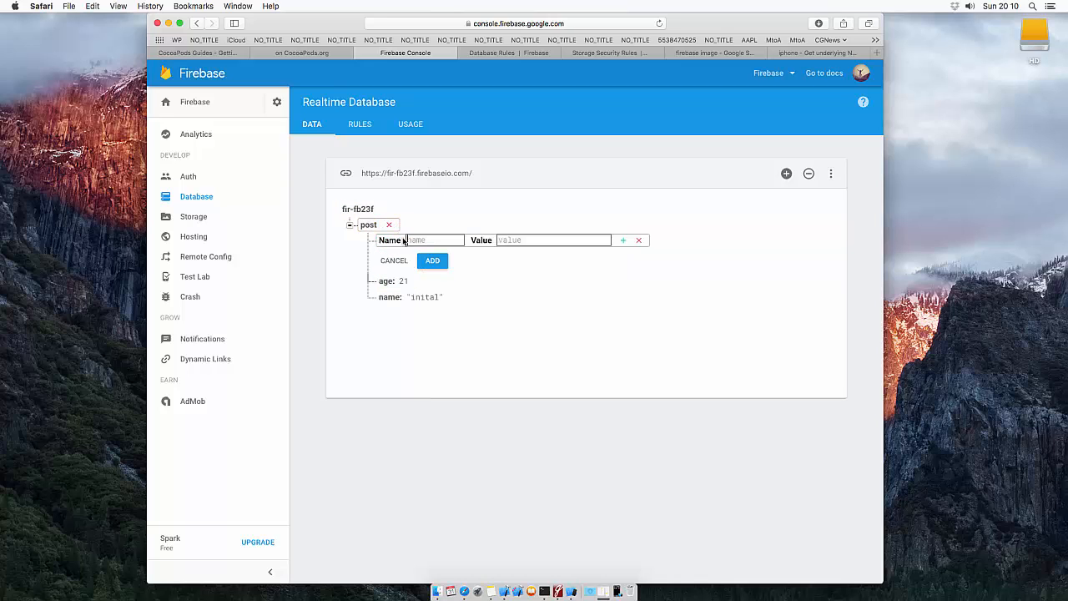
{"action": "type", "text": "gender"}
{"action": "type", "text": "male"}
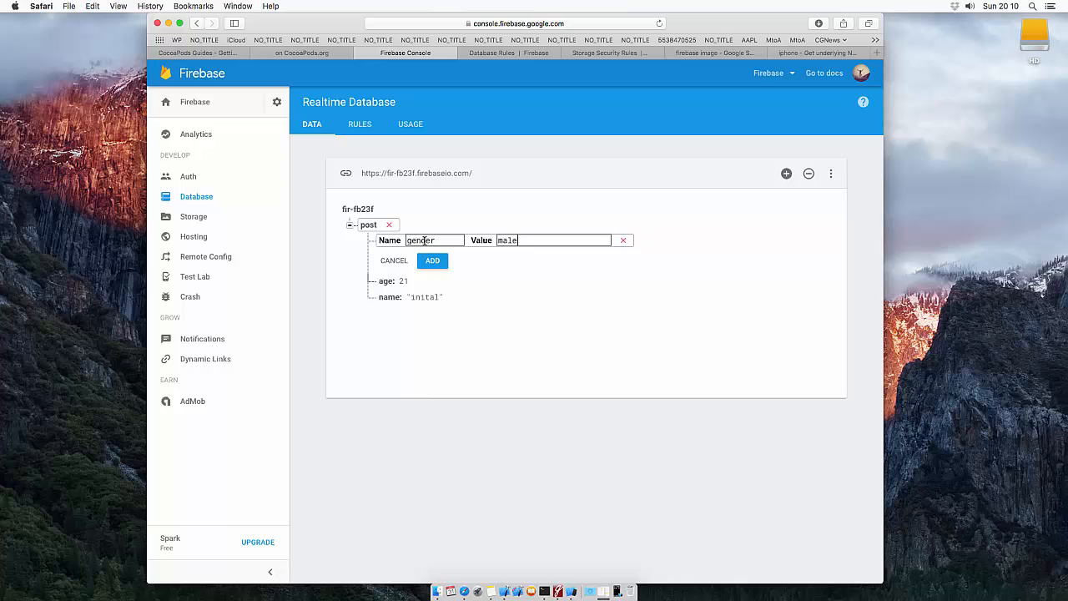
{"action": "left_click", "coordinate": [433, 260]}
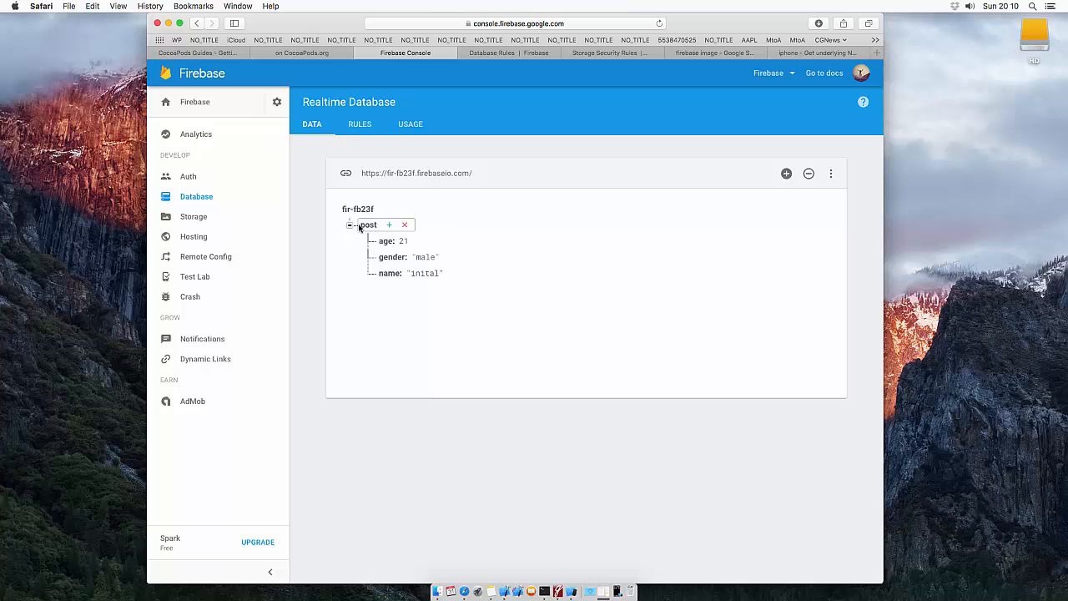
{"action": "mouse_move", "coordinate": [517, 540]}
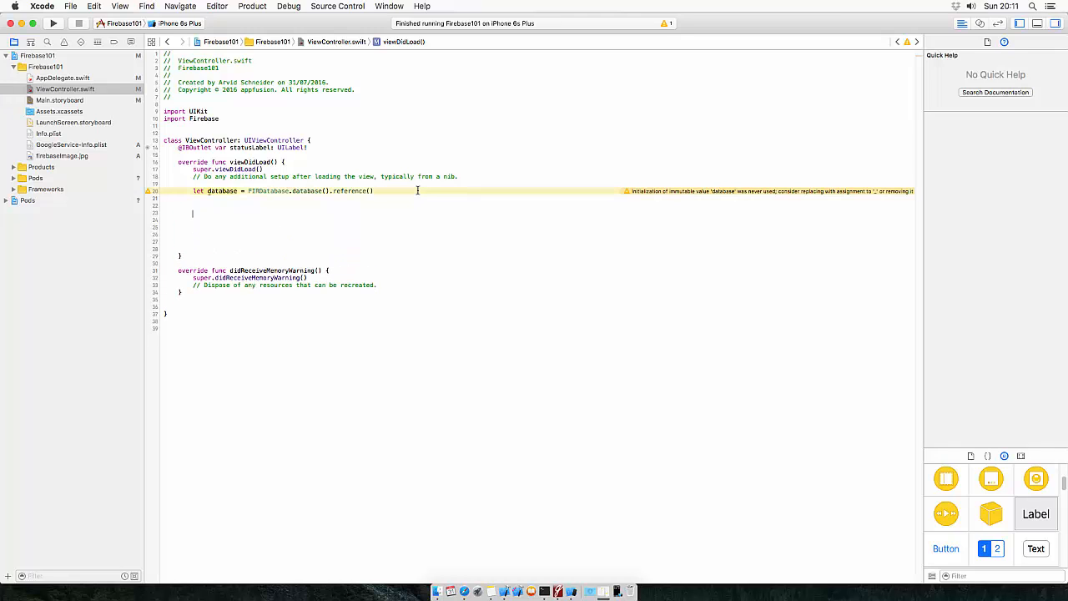
- Declare let postRef = database.child("post") and a .ChildChanged observer with a snapshot closure
{"action": "type", "text": "let"}
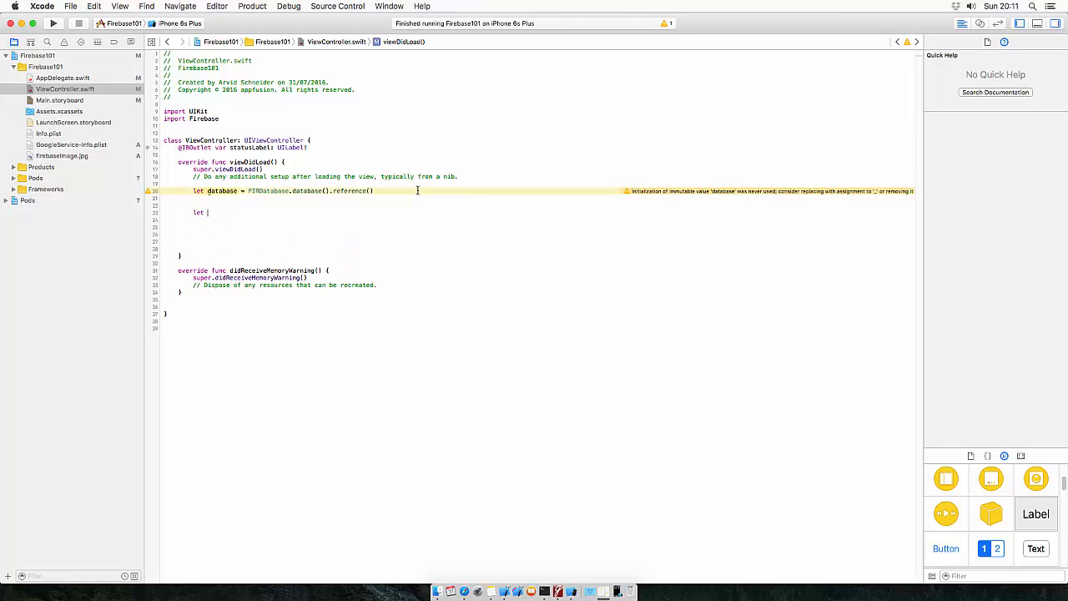
{"action": "type", "text": "postRef = database.child(\"post"}
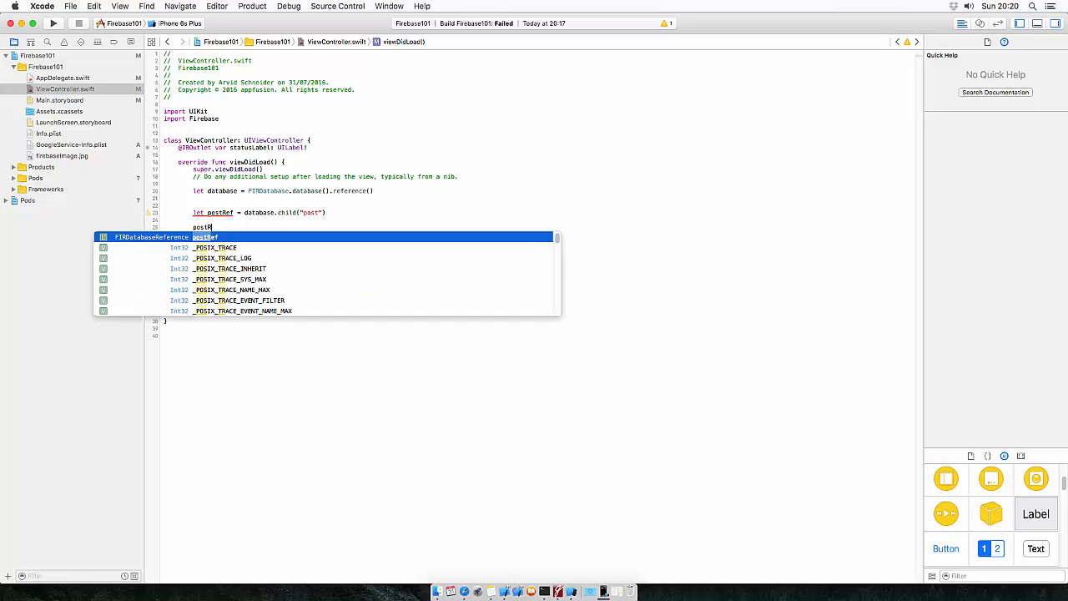
{"action": "type", "text": ".ob"}
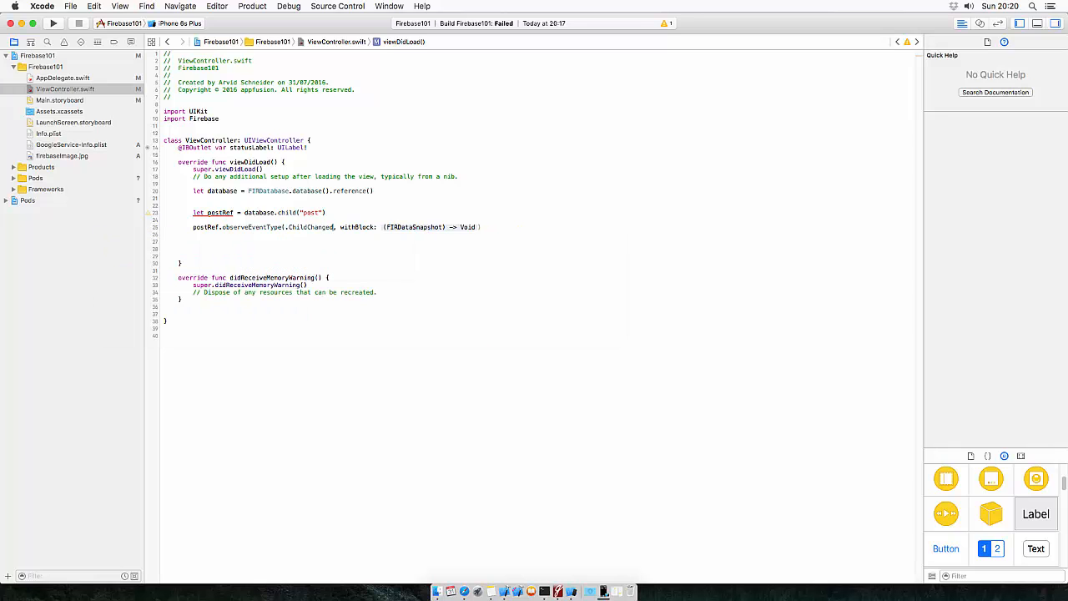
{"action": "double_click", "coordinate": [427, 227]}
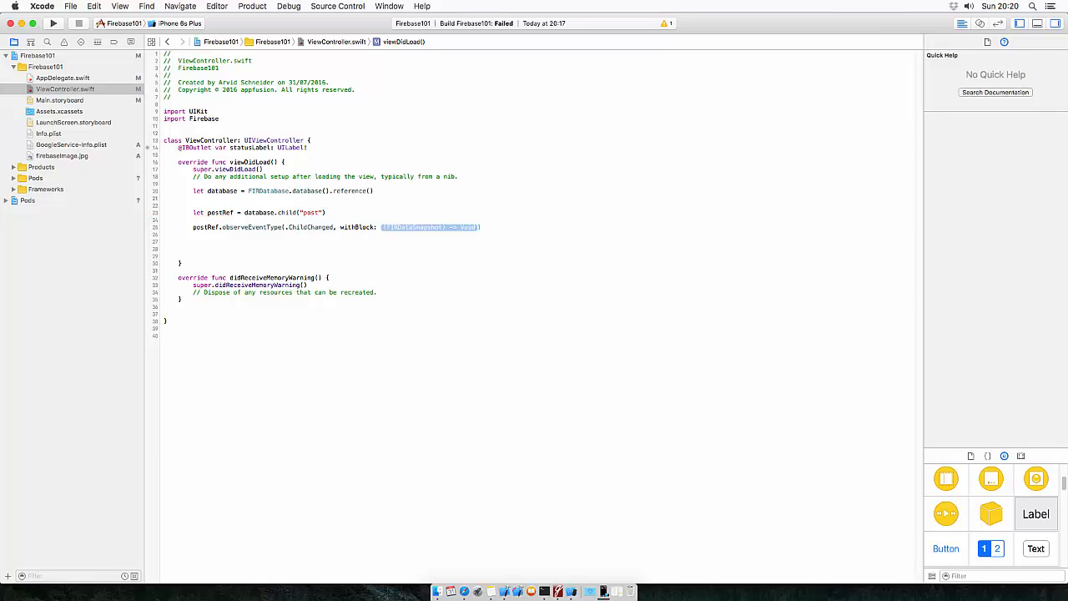
{"action": "key", "text": "delete"}
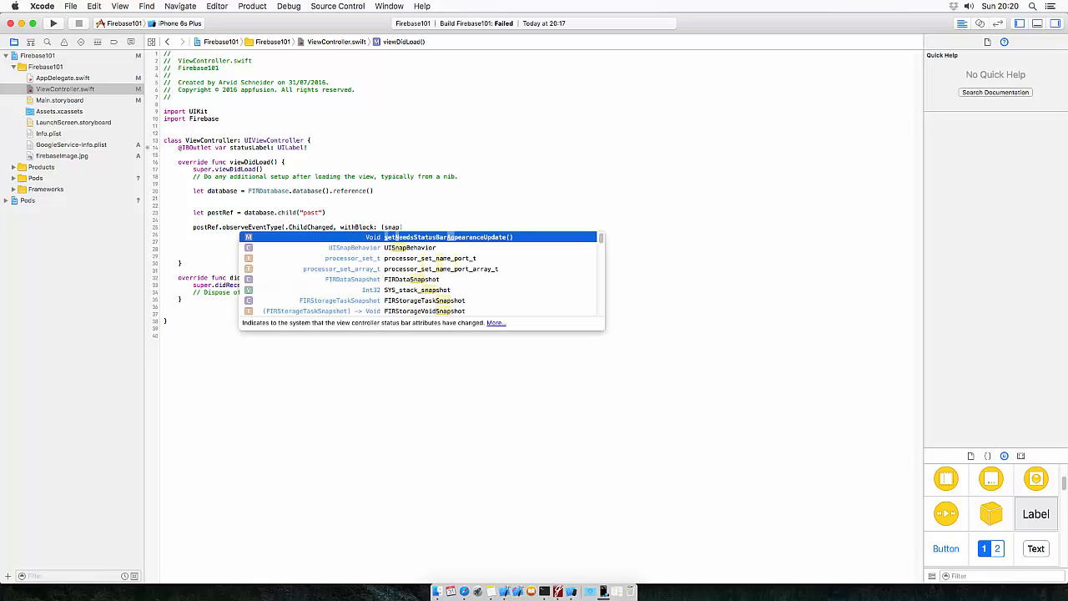
{"action": "key", "text": "Escape"}
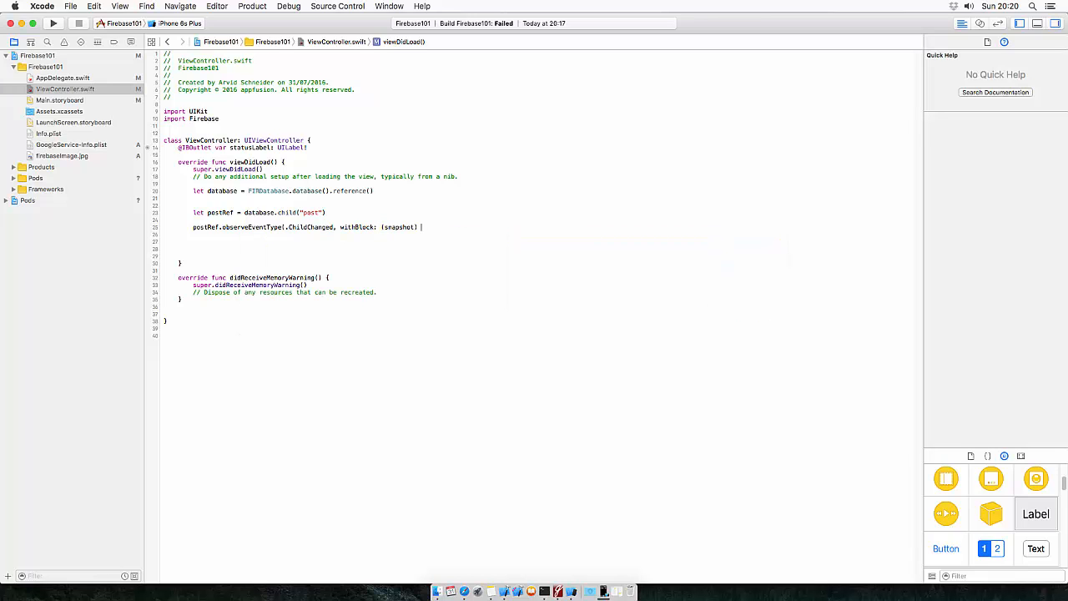
{"action": "type", "text": "->"}
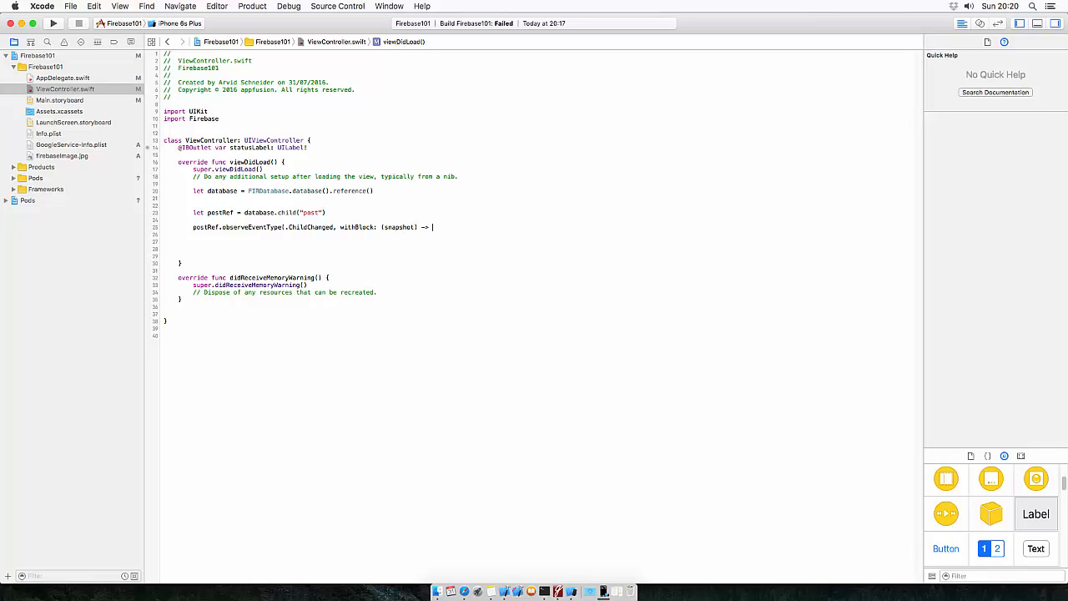
{"action": "type", "text": "Void in"}
{"action": "left_click", "coordinate": [541, 241]}
{"action": "type", "text": "}"}
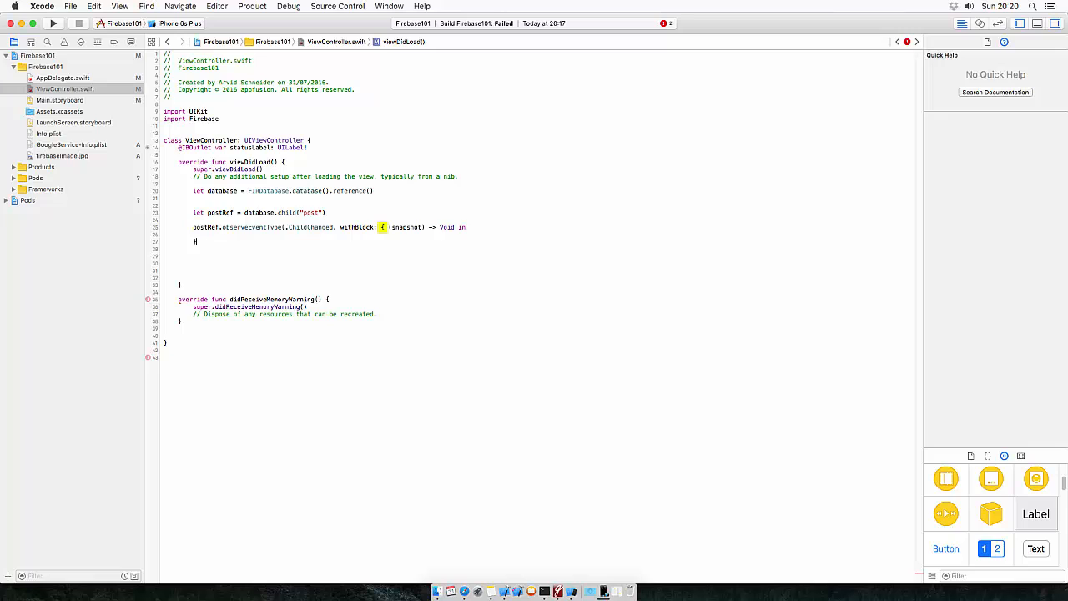
{"action": "type", "text": ")"}
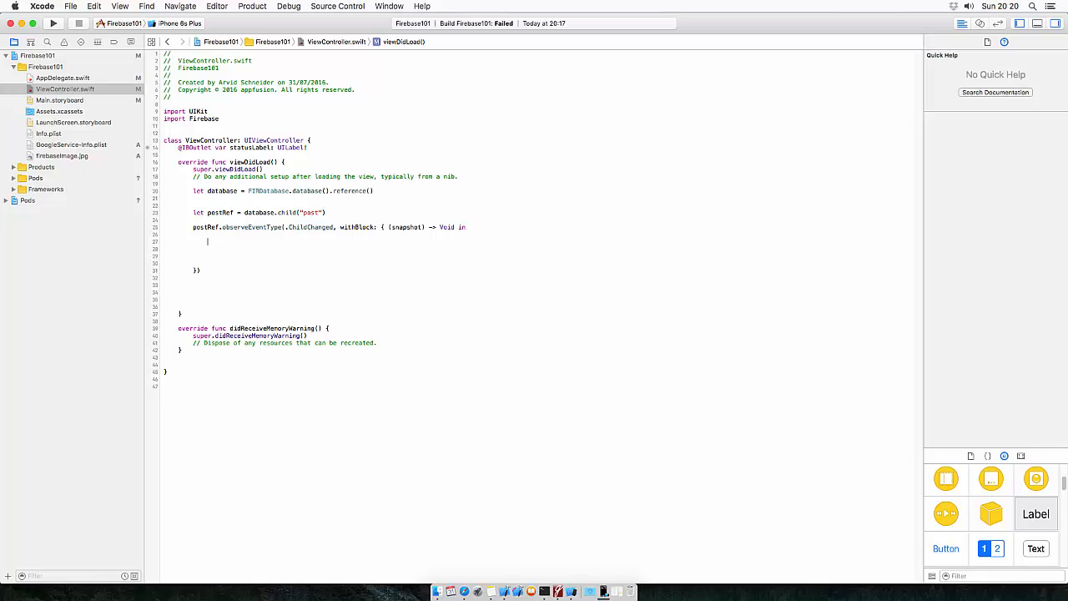
- Set self.statusLabel.text = "Edited" in the closure and run the app
{"action": "type", "text": "s"}
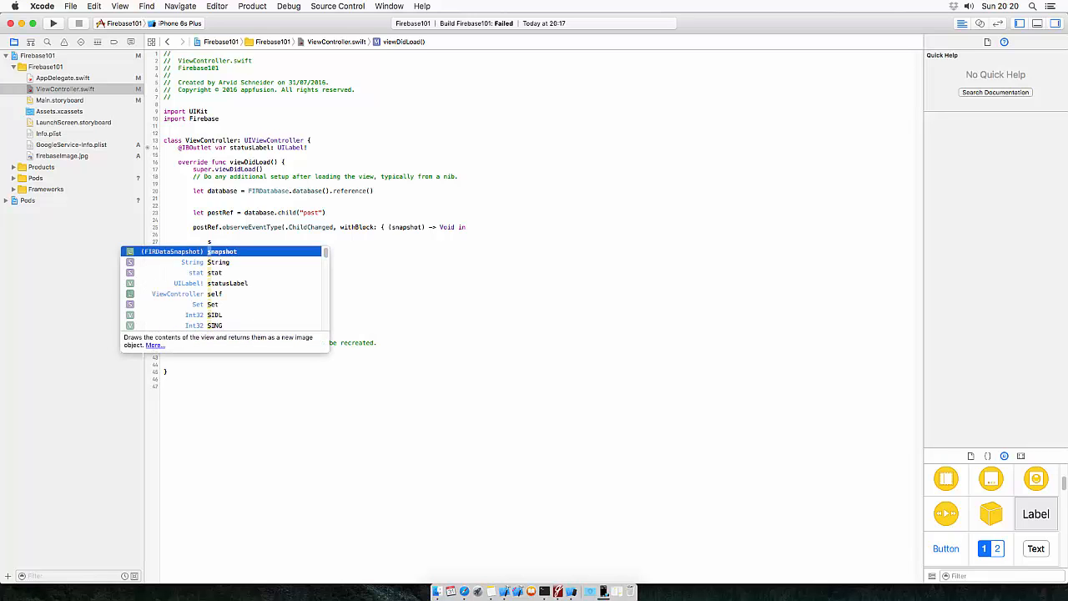
{"action": "type", "text": "tatusLabel.text = \""}
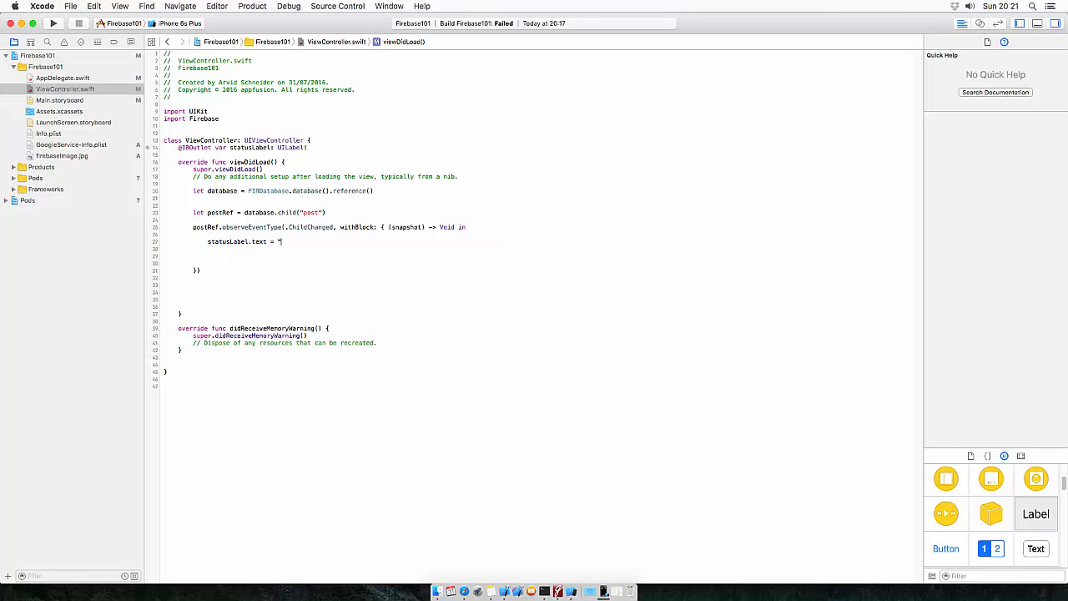
{"action": "type", "text": "Edited\""}
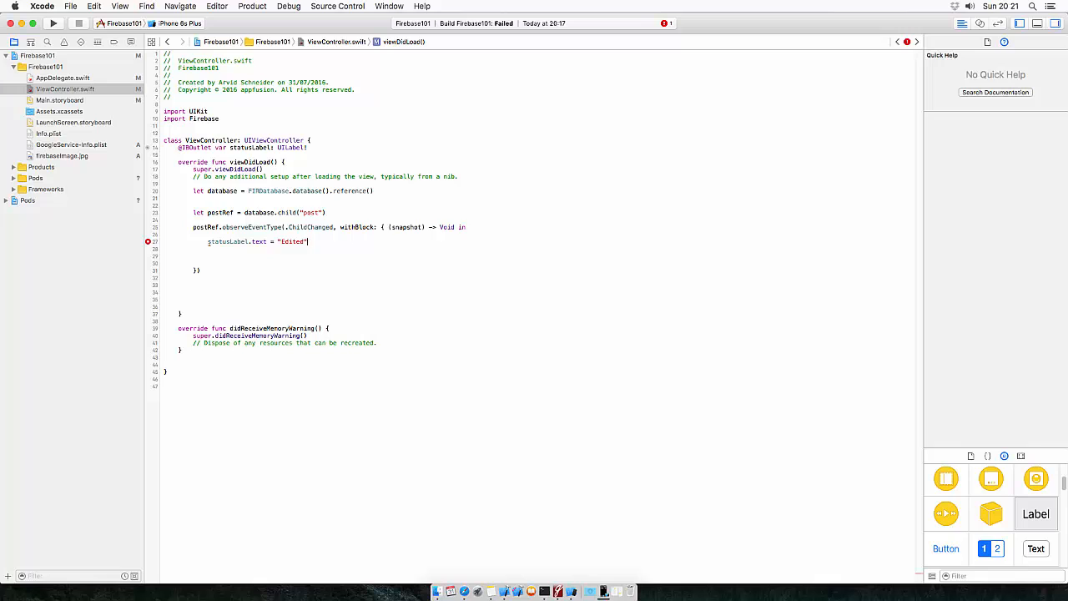
{"action": "type", "text": "self."}
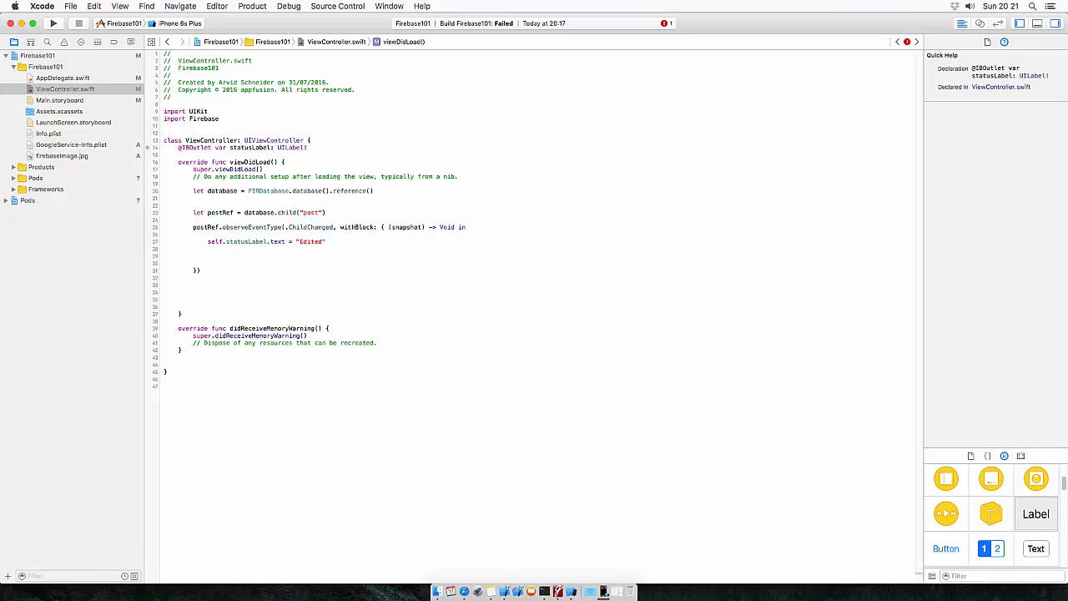
{"action": "left_click", "coordinate": [327, 240]}
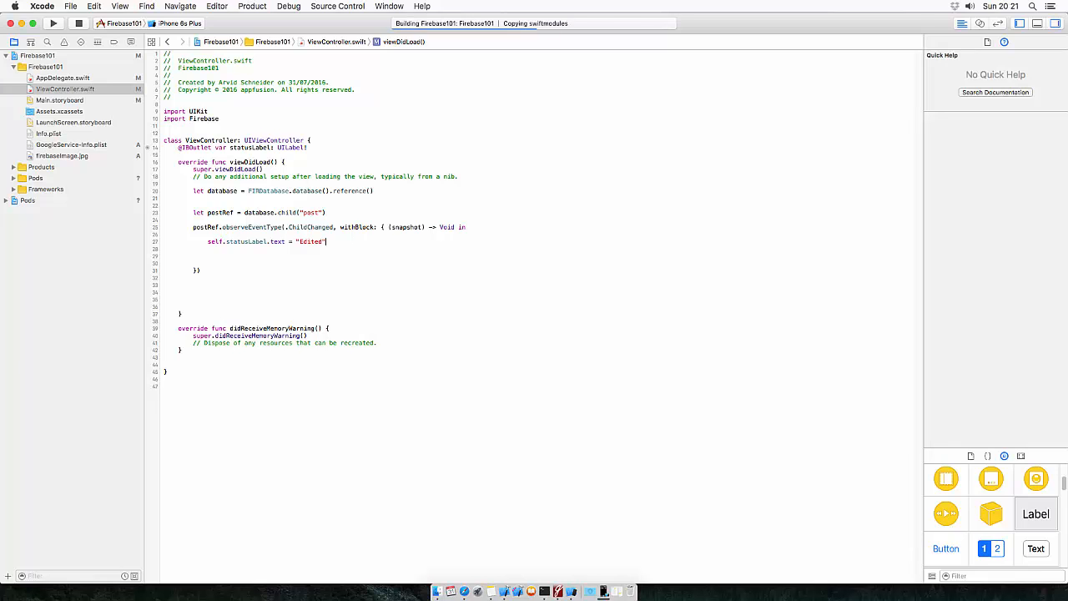
- Change post's age value in the Firebase Data tab so the running app's label shows Edited
{"action": "left_click", "coordinate": [54, 23]}
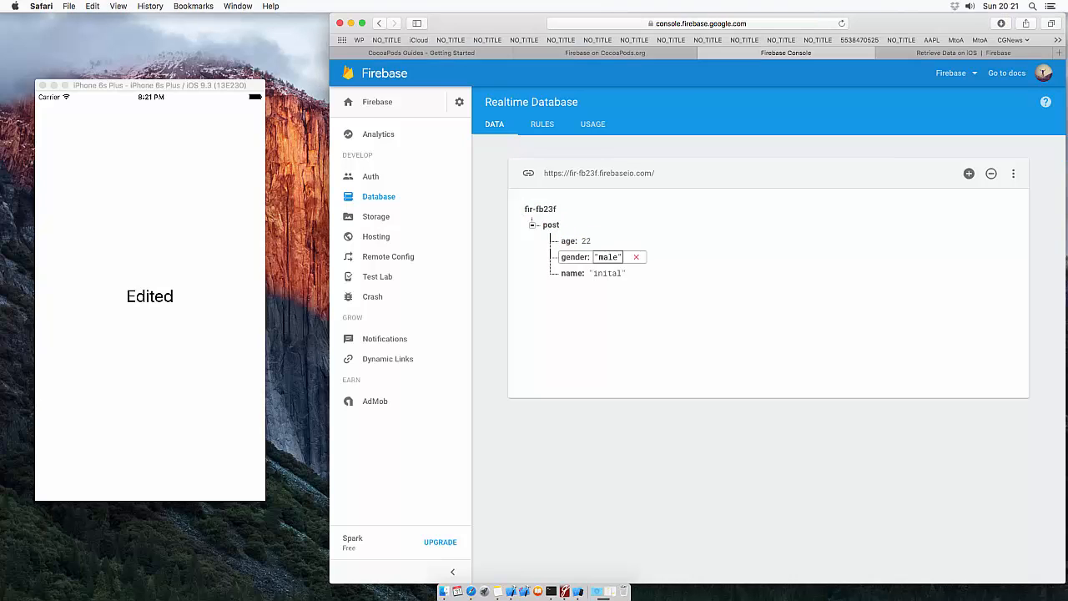
{"action": "left_click", "coordinate": [586, 240]}
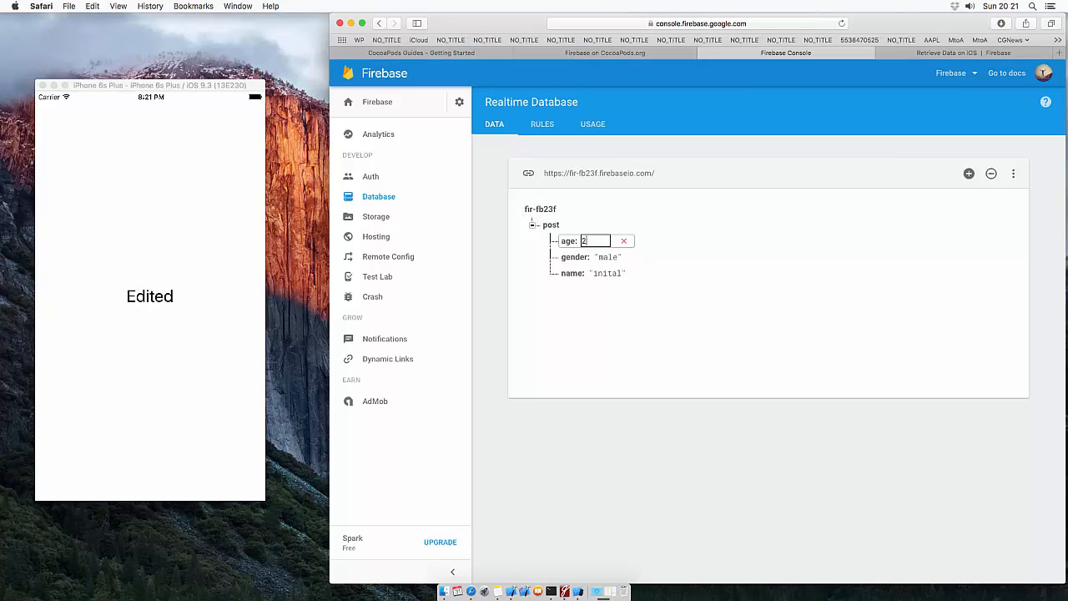
{"action": "type", "text": "0"}
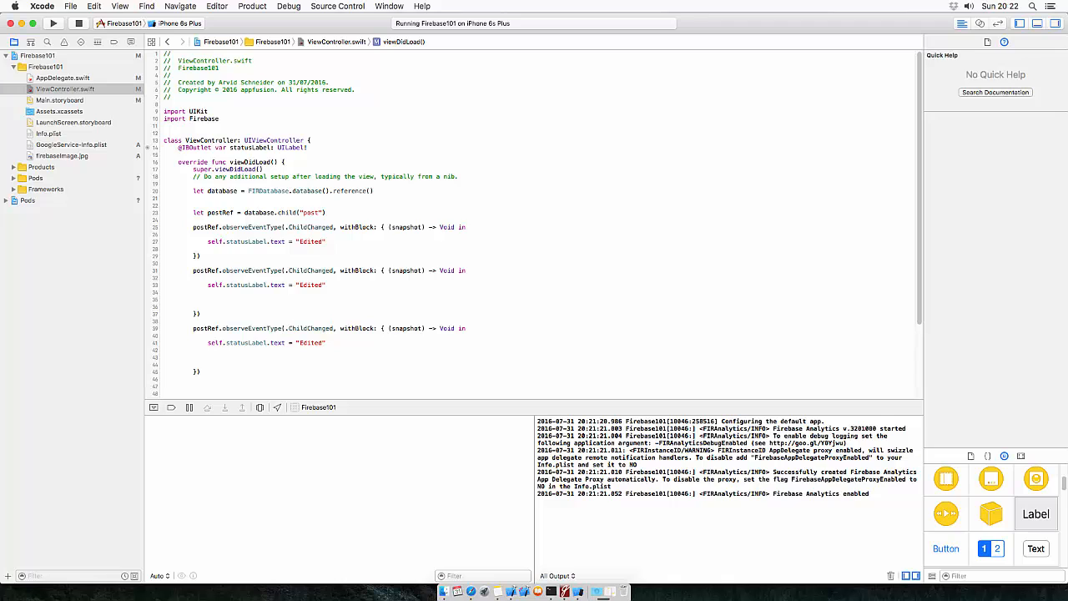
- Make the second observer .ChildAdded setting "Added" and the third .ChildRemoved setting "Removed"
{"action": "type", "text": "Chi"}
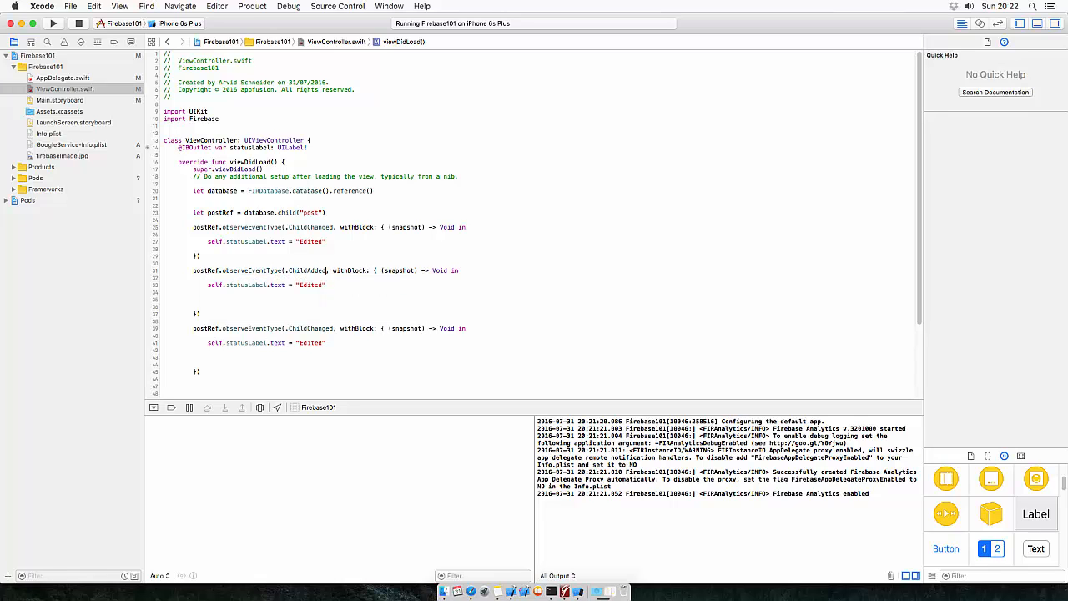
{"action": "type", "text": "Added"}
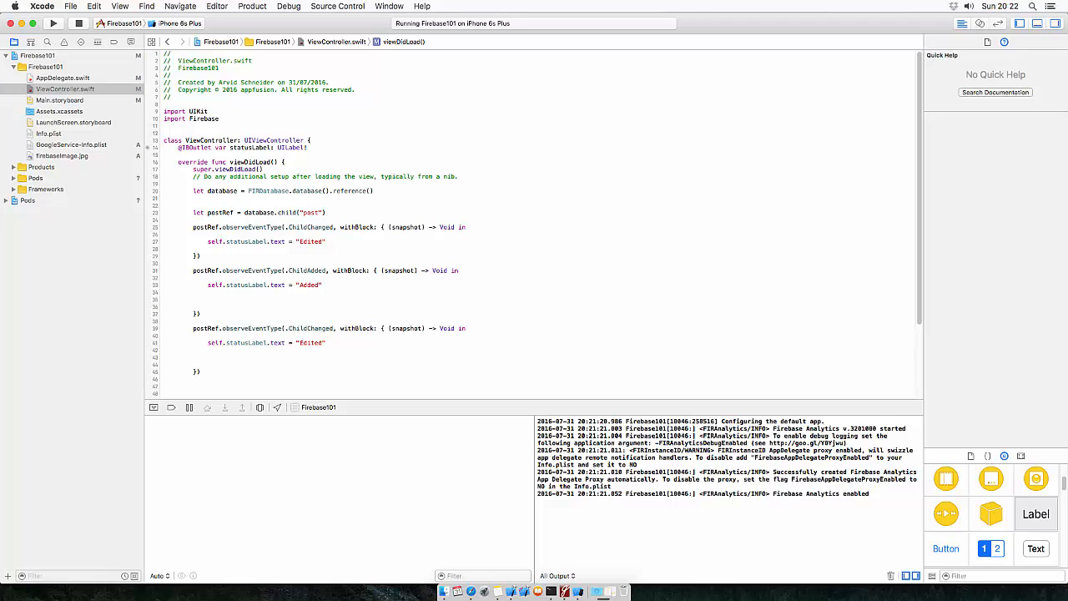
{"action": "type", "text": "Child"}
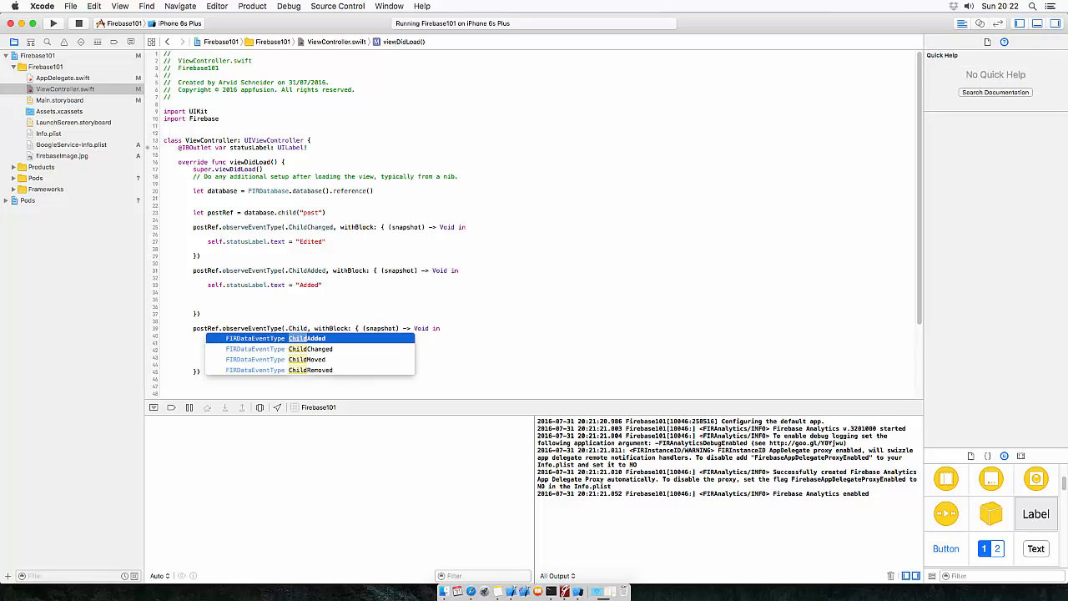
{"action": "left_click", "coordinate": [317, 371]}
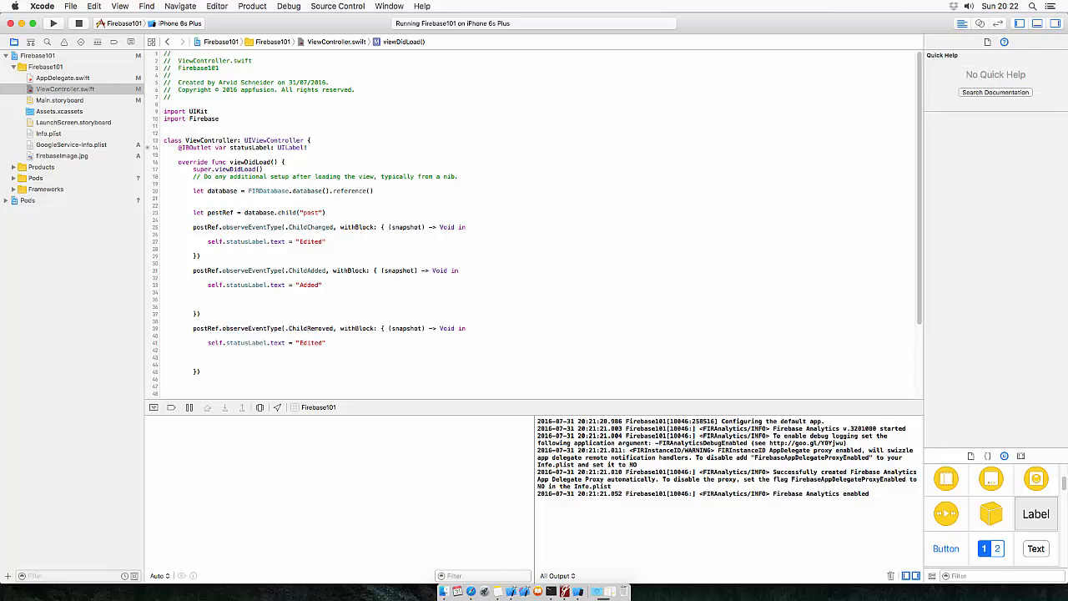
{"action": "type", "text": "Remov"}
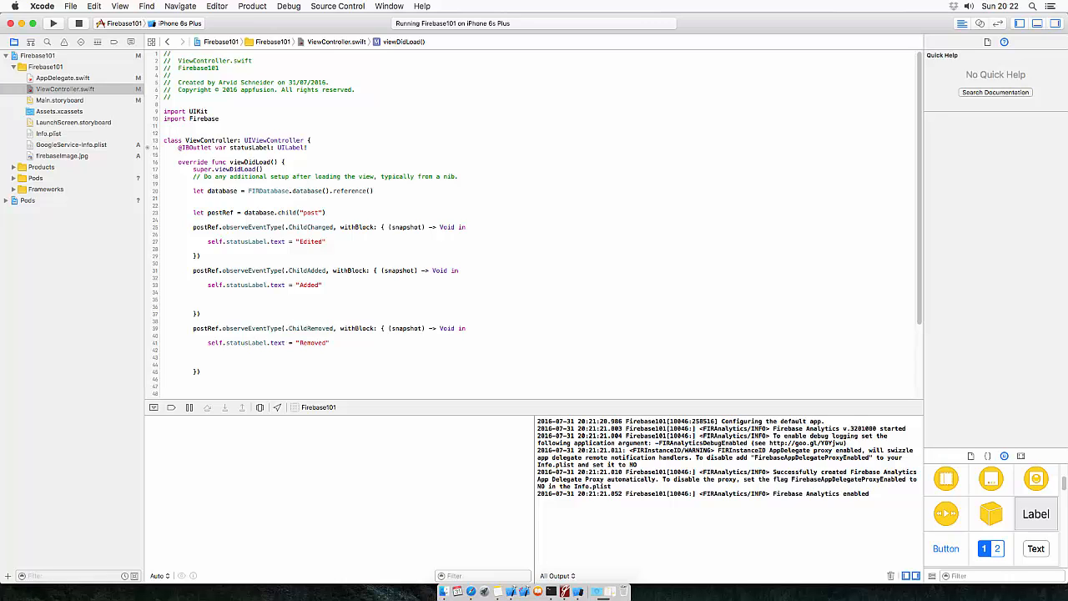
{"action": "left_click", "coordinate": [320, 283]}
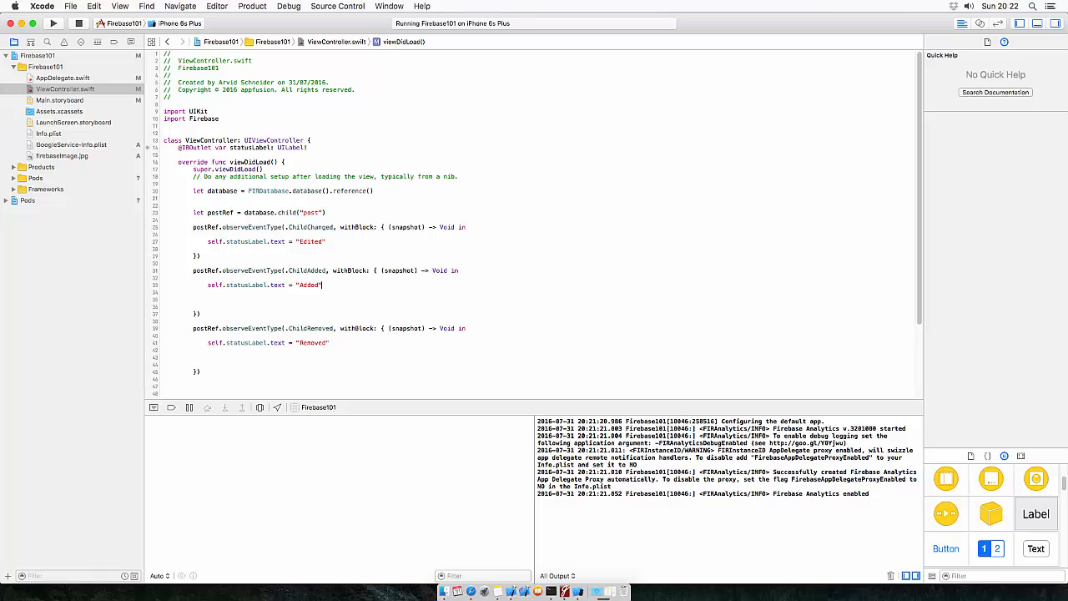
- Give the three handlers statusLabel background colours yellow, green and red
{"action": "type", "text": "self.stat"}
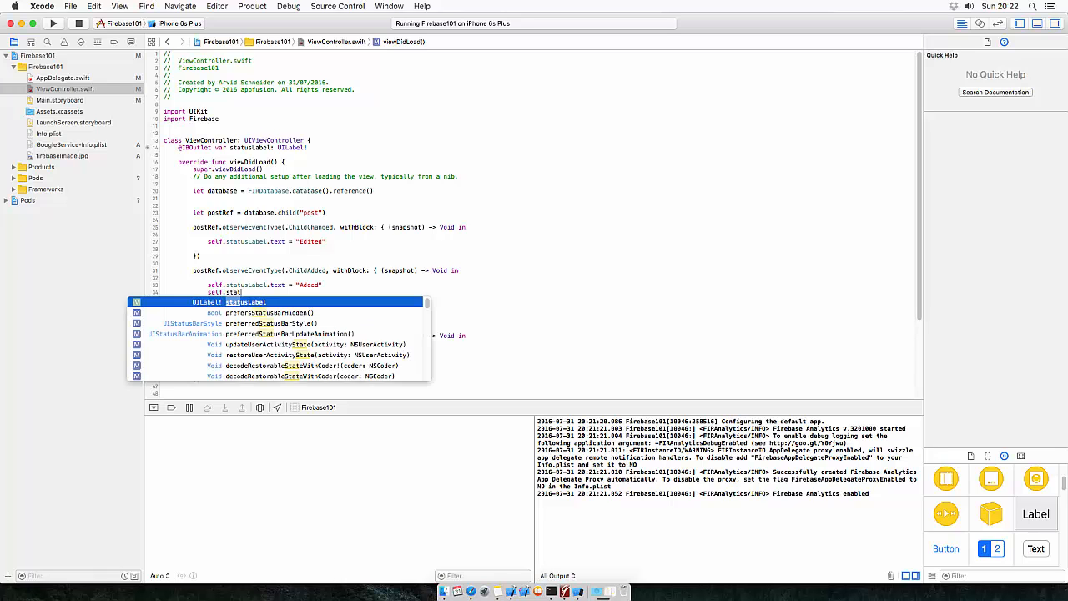
{"action": "type", "text": "na"}
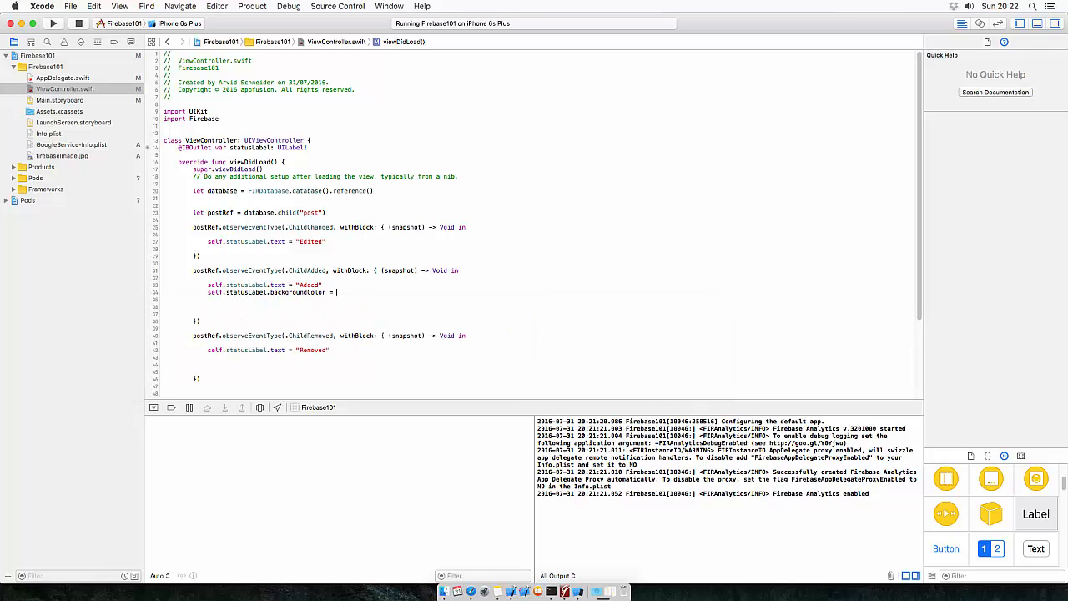
{"action": "type", "text": "="}
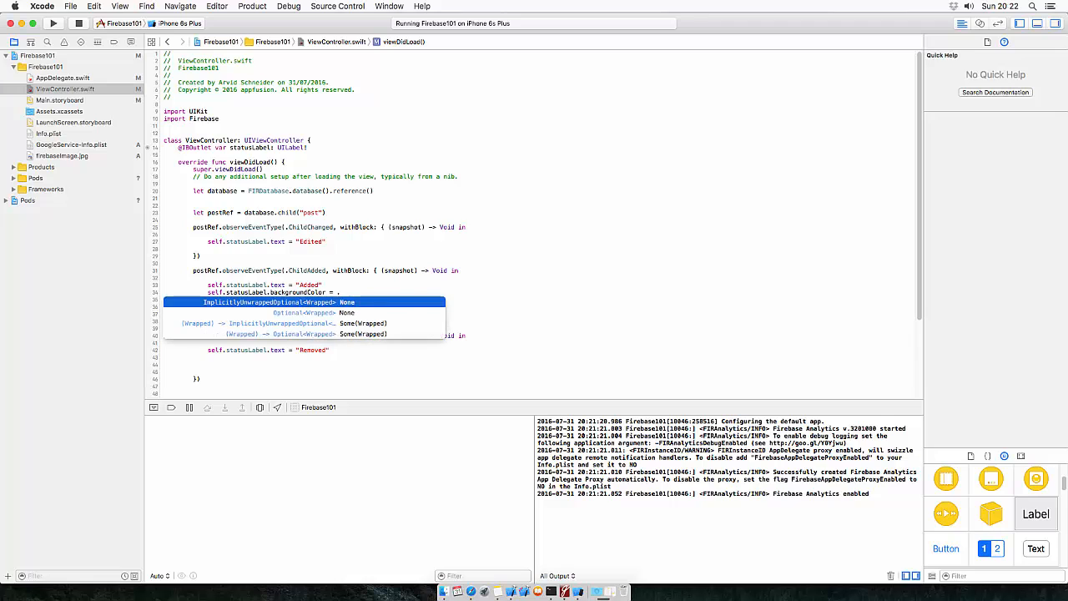
{"action": "type", "text": ".green"}
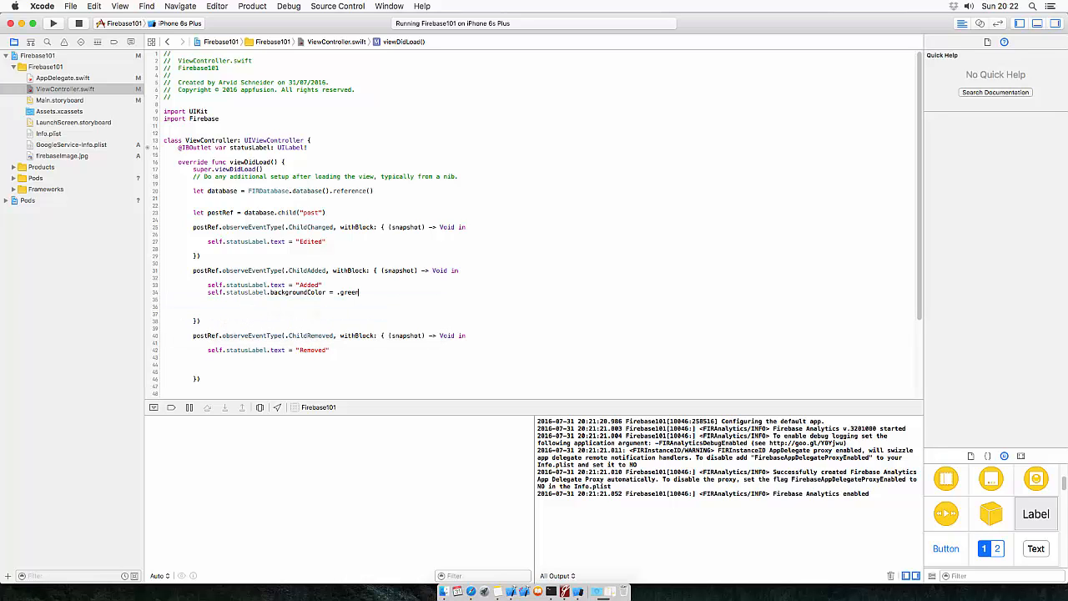
{"action": "type", "text": "Color()"}
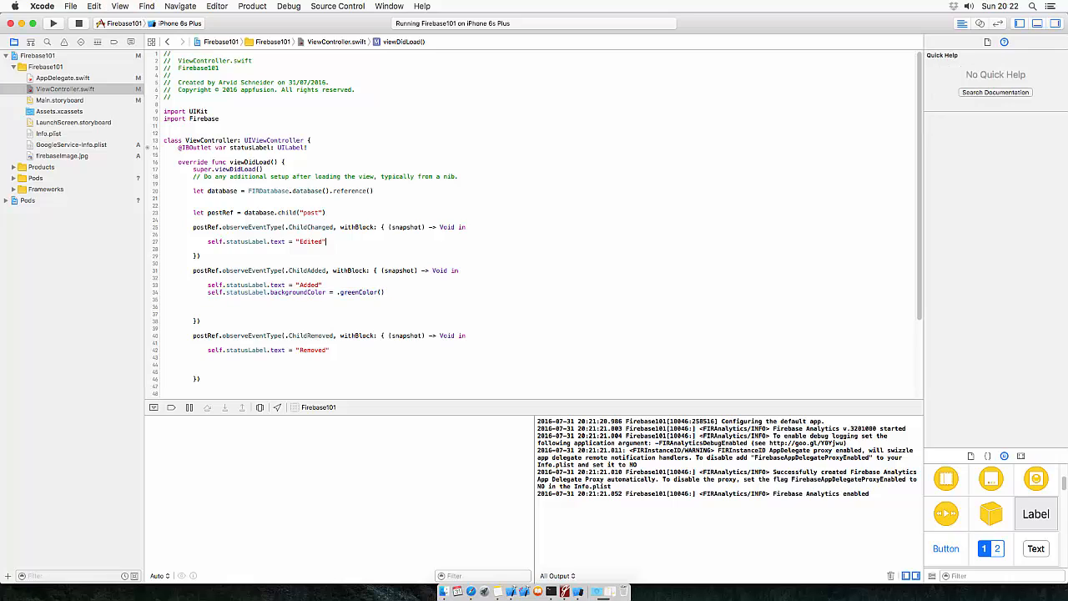
{"action": "type", "text": "self.statusLabel.backgroundColor = .greenColor()"}
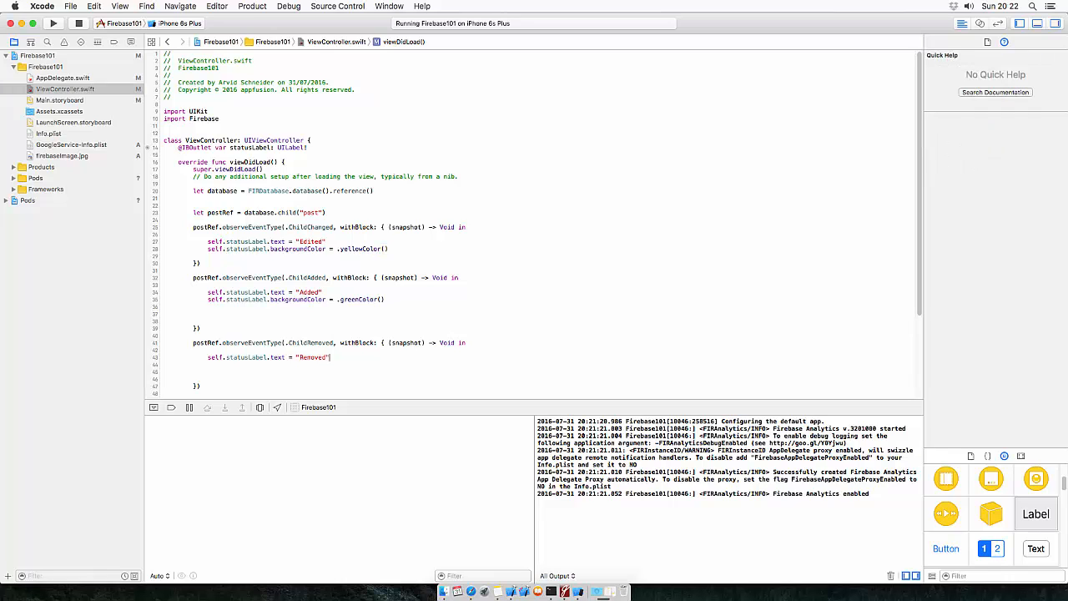
{"action": "type", "text": "self.statusLabel.backgroundColor = .greenColor()"}
{"action": "left_click", "coordinate": [392, 307]}
{"action": "type", "text": "p"}
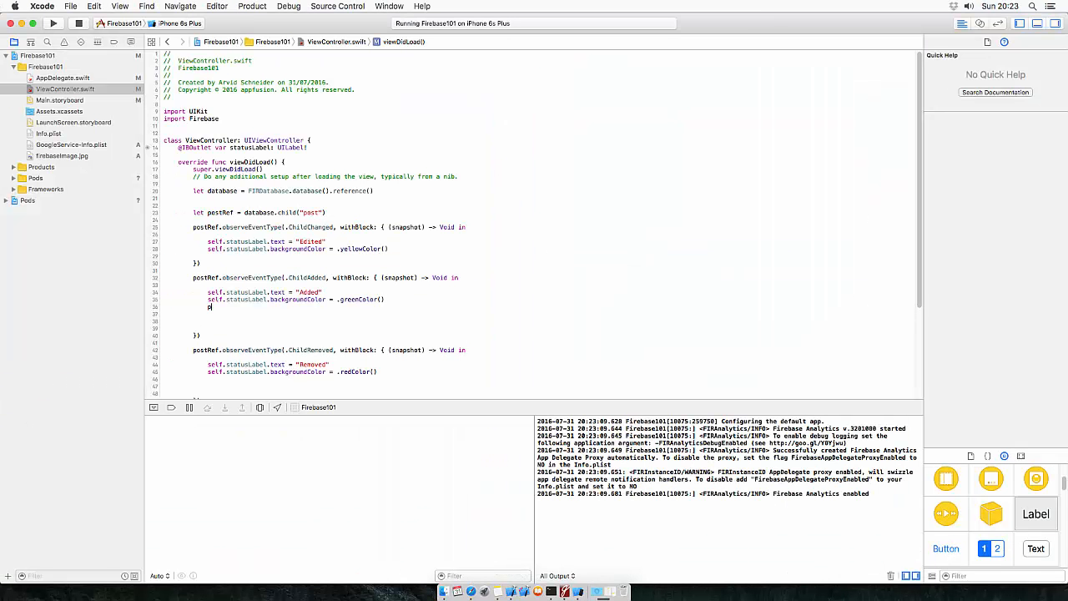
- Add print(snapshot) to each handler and run the app again
{"action": "type", "text": "rint"}
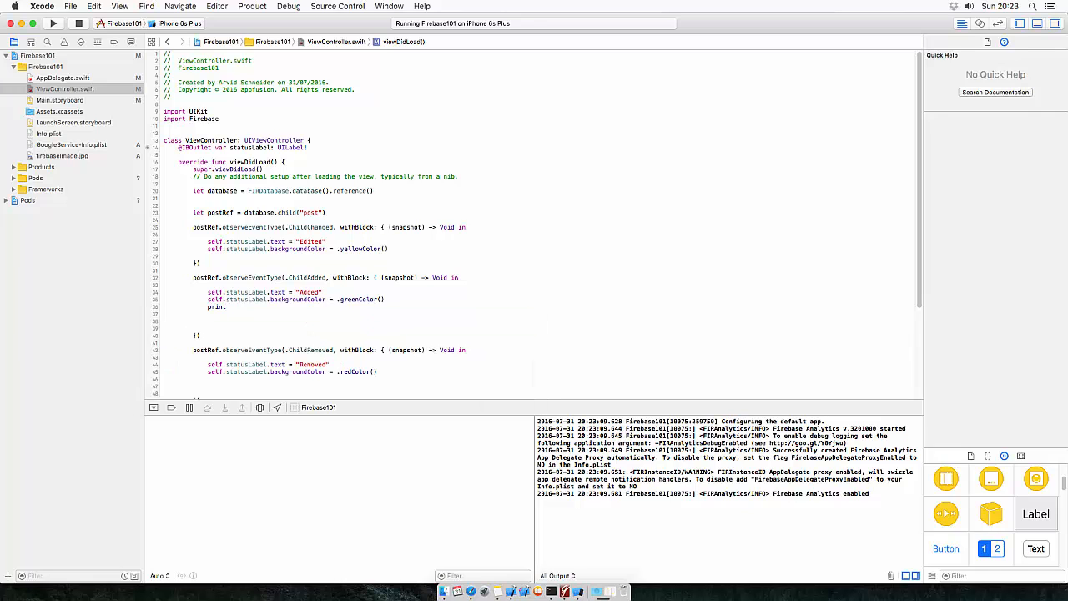
{"action": "type", "text": "(snapshot)"}
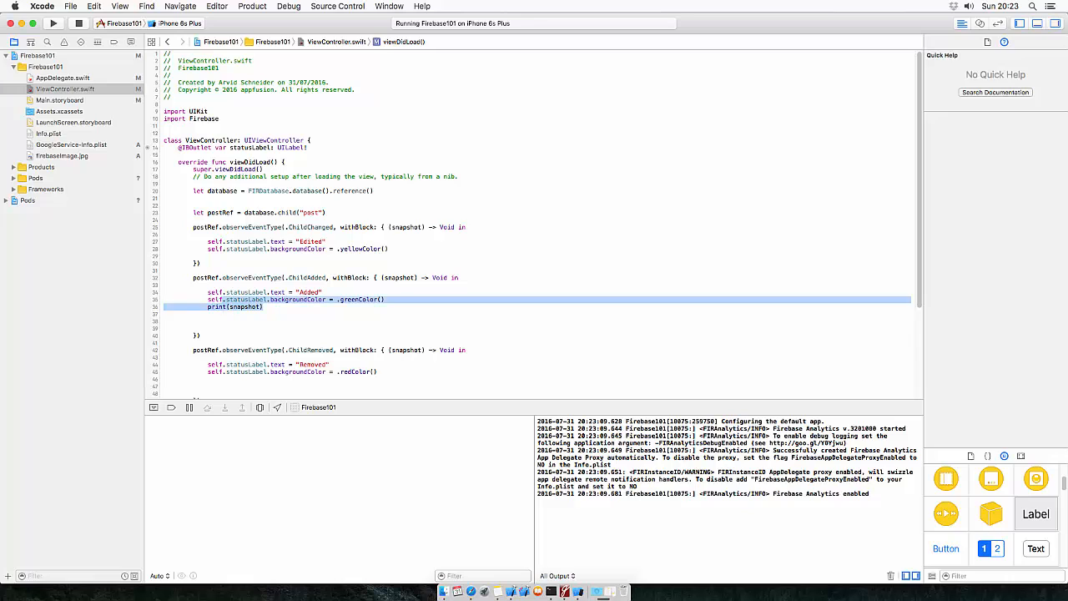
{"action": "left_click", "coordinate": [234, 307]}
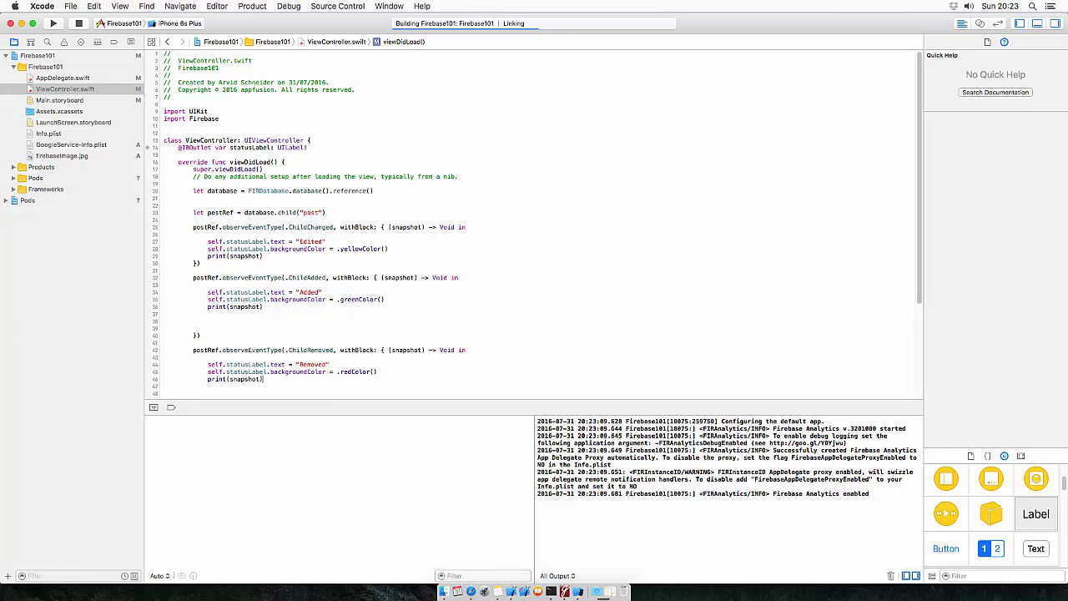
- Edit post's age back to 21 in the Firebase Data tab with the app running
{"action": "left_click", "coordinate": [53, 24]}
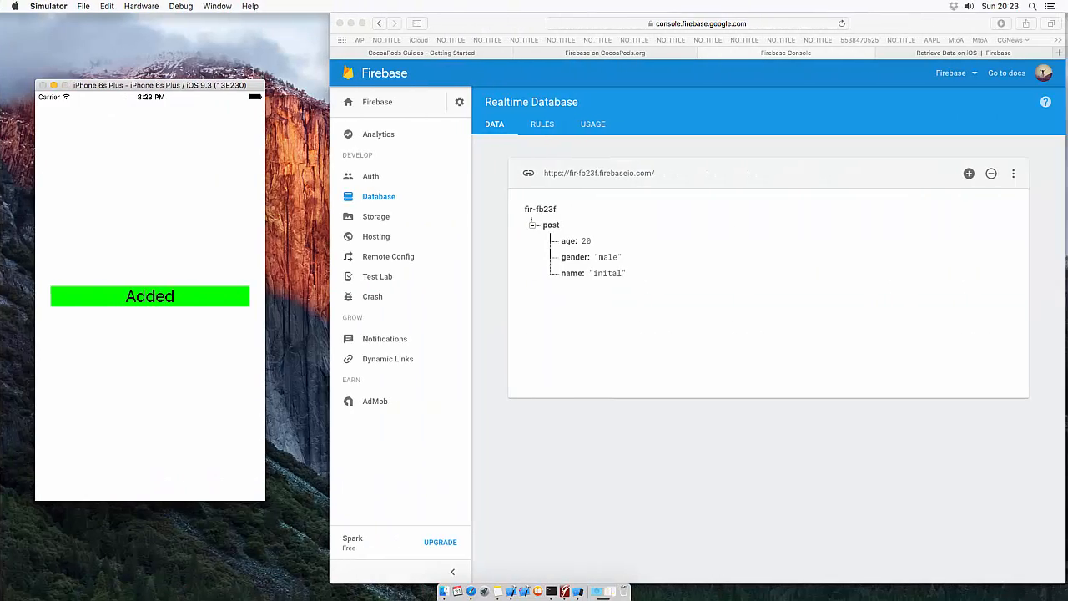
{"action": "double_click", "coordinate": [588, 240]}
{"action": "type", "text": "21"}
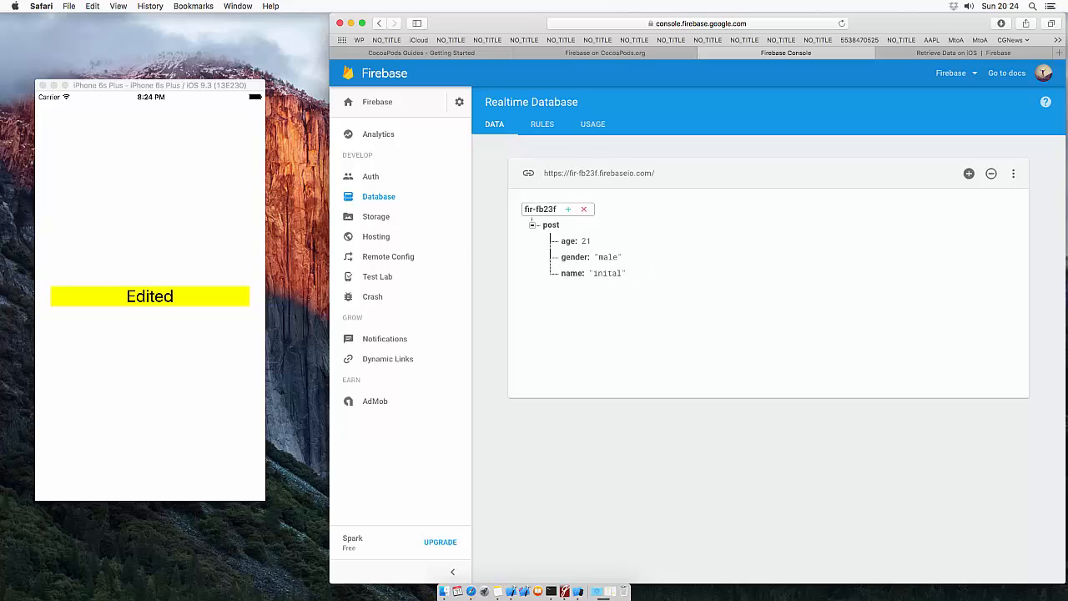
- Add a height: "190cm" child under post, then request its deletion
{"action": "left_click", "coordinate": [567, 209]}
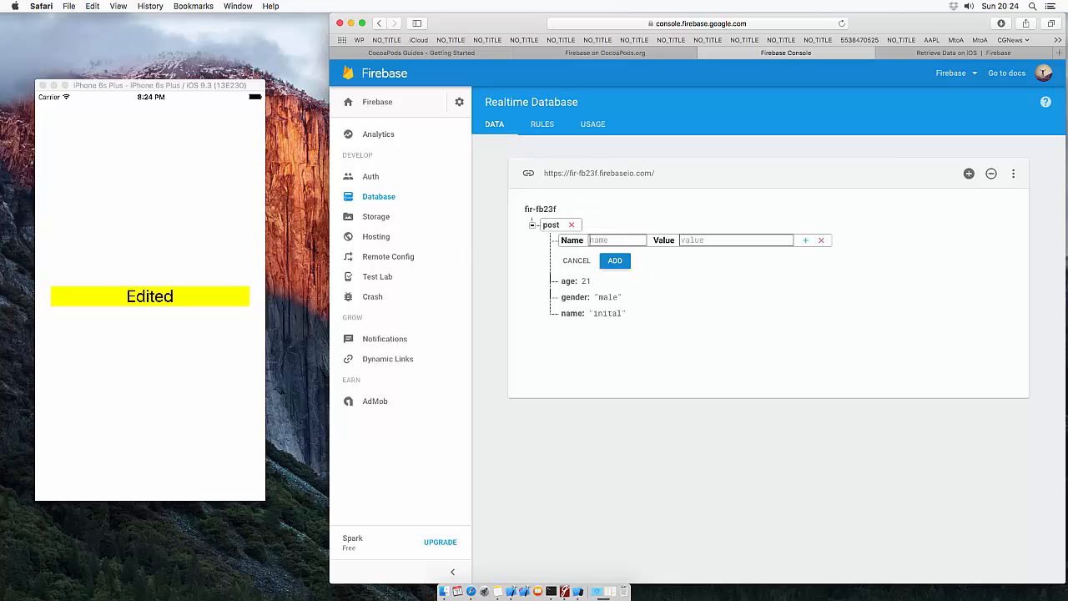
{"action": "type", "text": "height"}
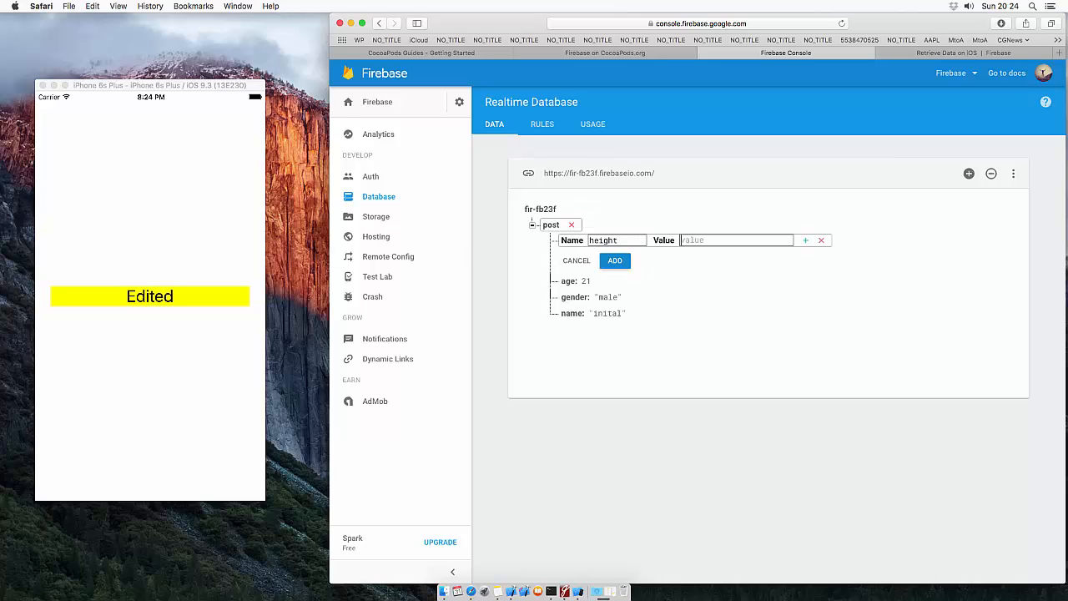
{"action": "type", "text": "190"}
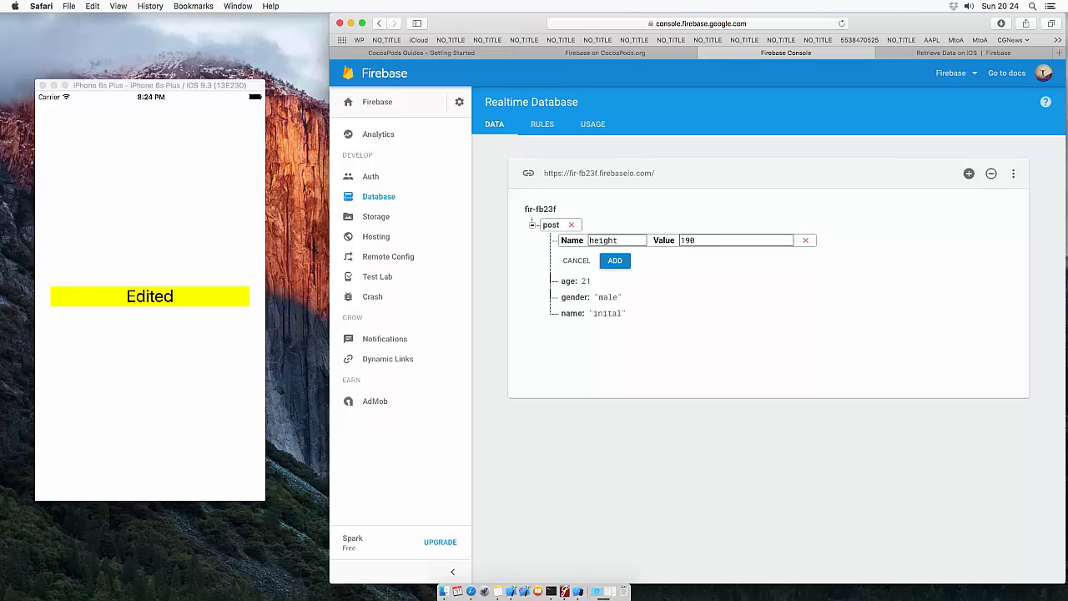
{"action": "left_click", "coordinate": [614, 260]}
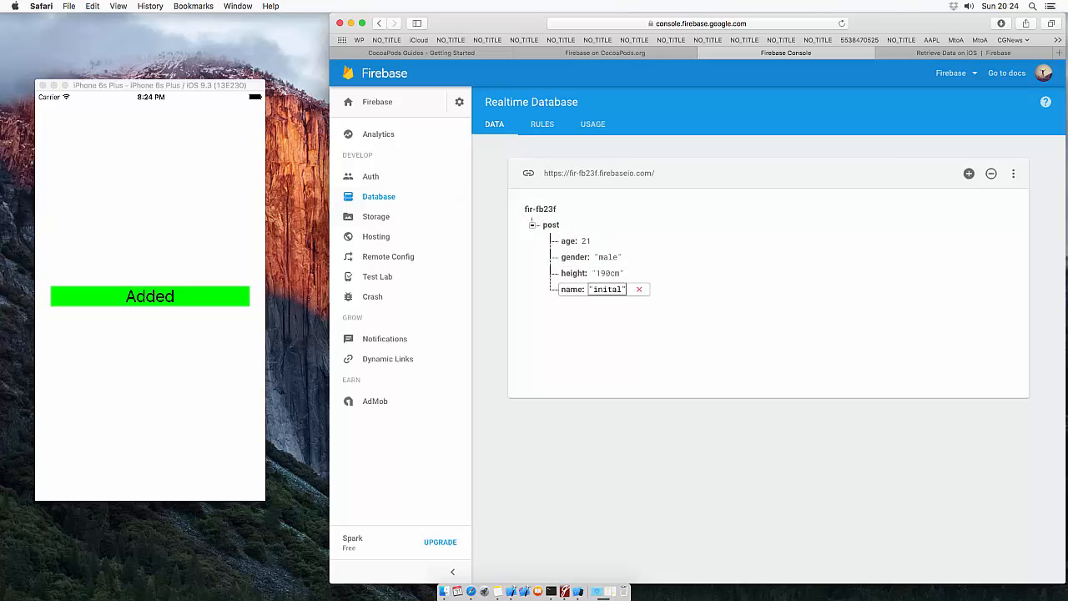
{"action": "left_click", "coordinate": [640, 289]}
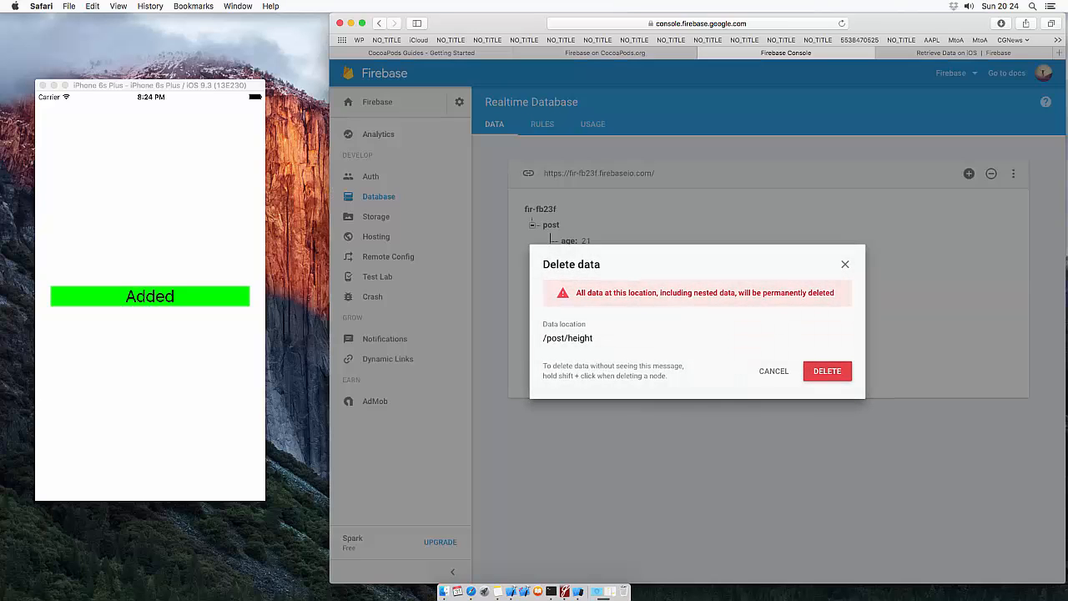